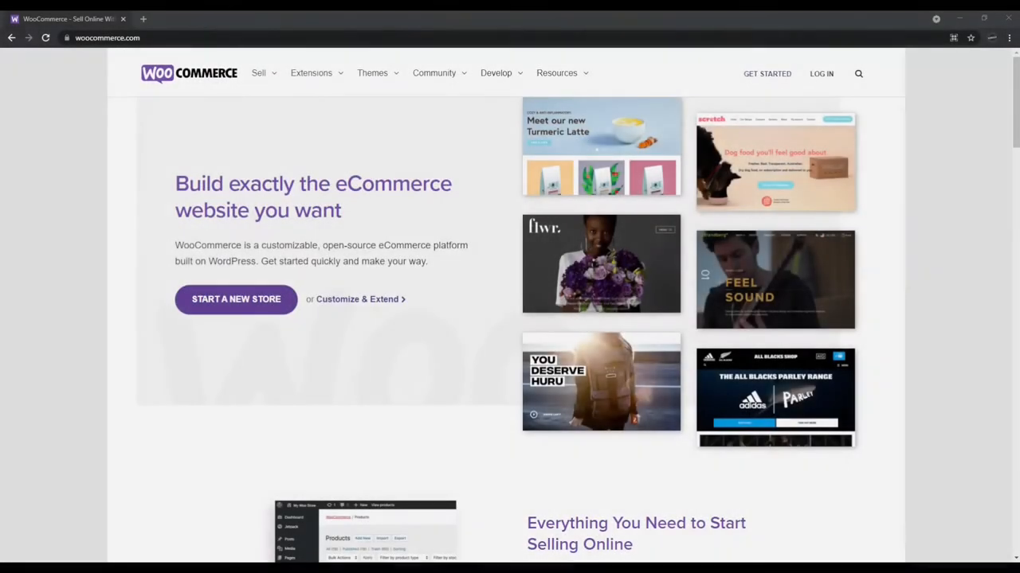
Step: Browse down the page and hide the product image column from the list
scroll("down", 3)
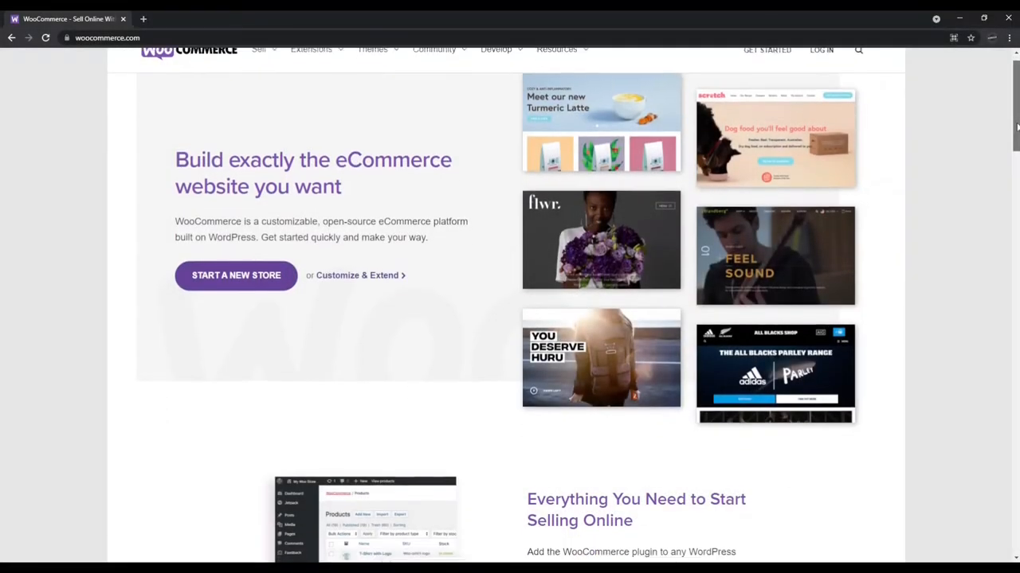
scroll("down", 3)
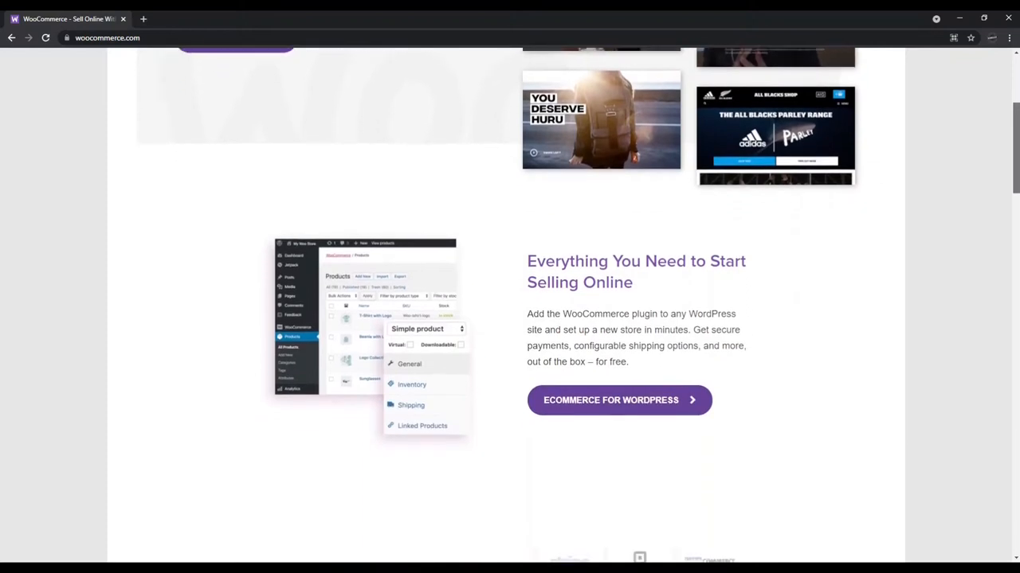
scroll("down", 3)
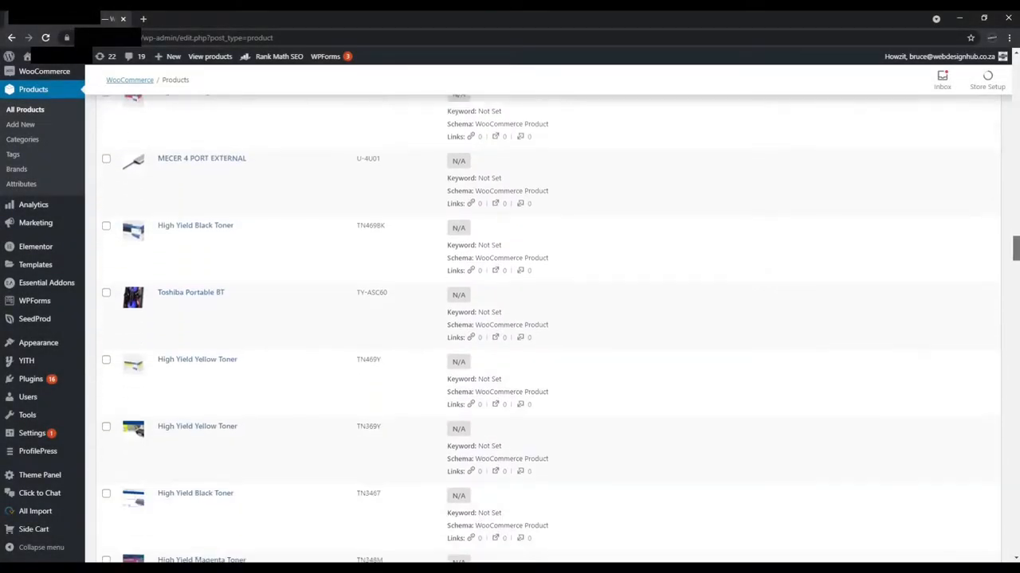
scroll("down", 3)
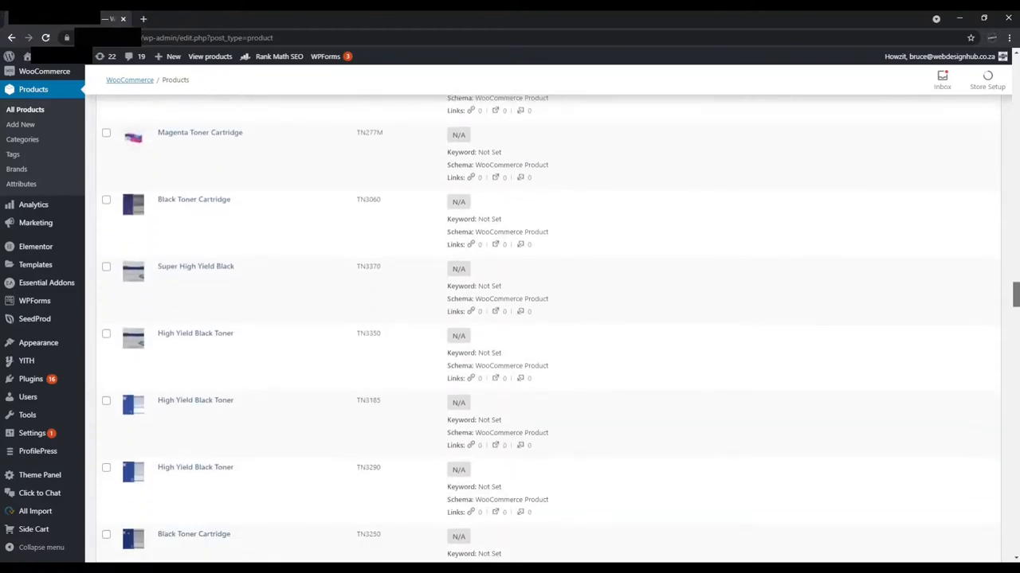
scroll("down", 3)
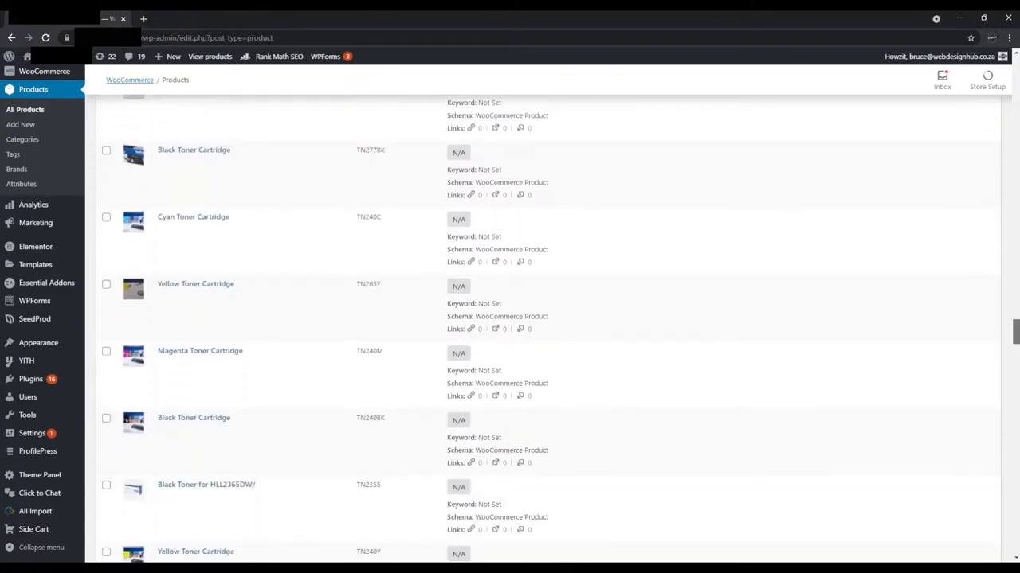
scroll("down", 3)
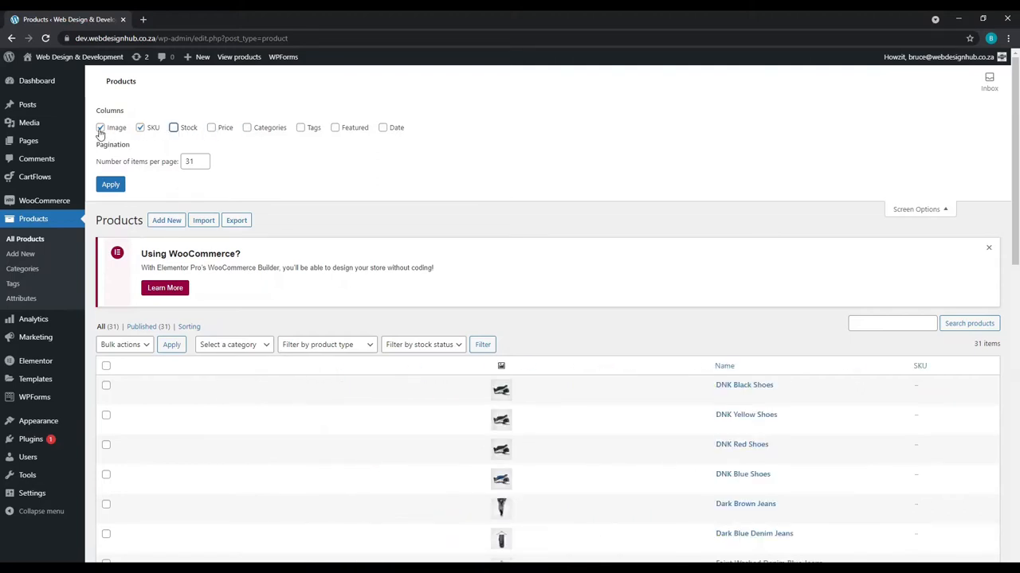
left_click(101, 128)
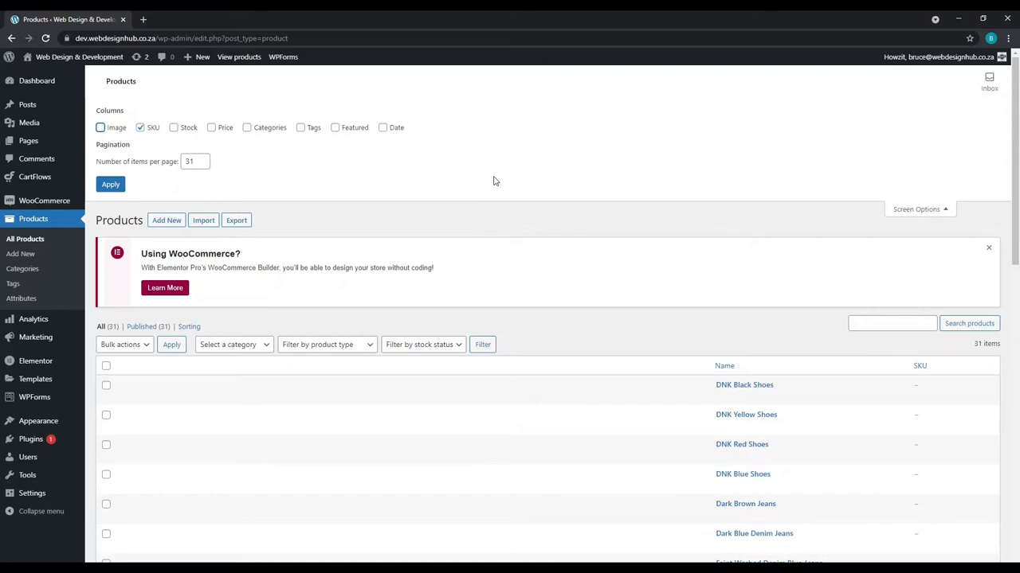
mouse_move(523, 175)
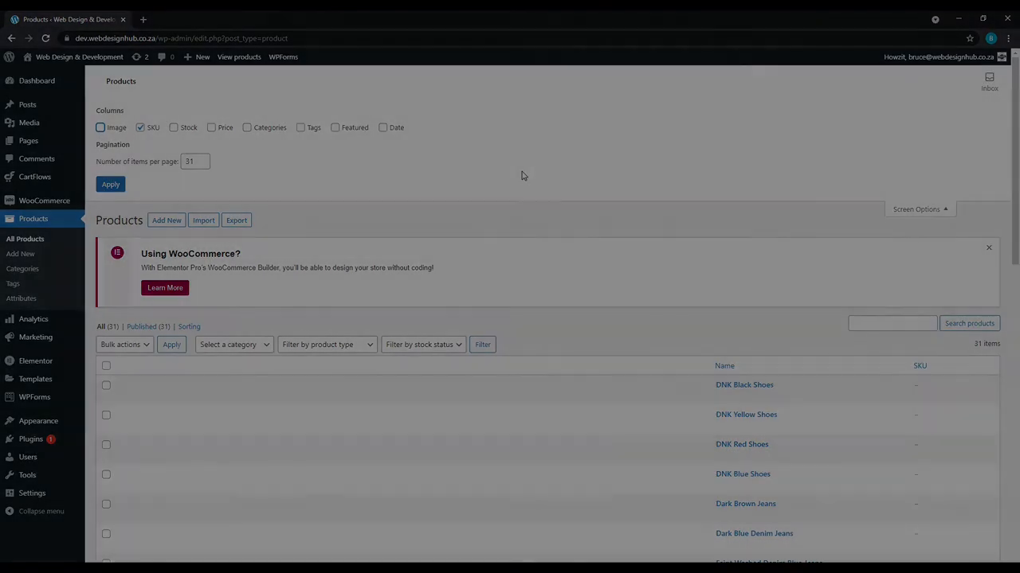
left_click(213, 28)
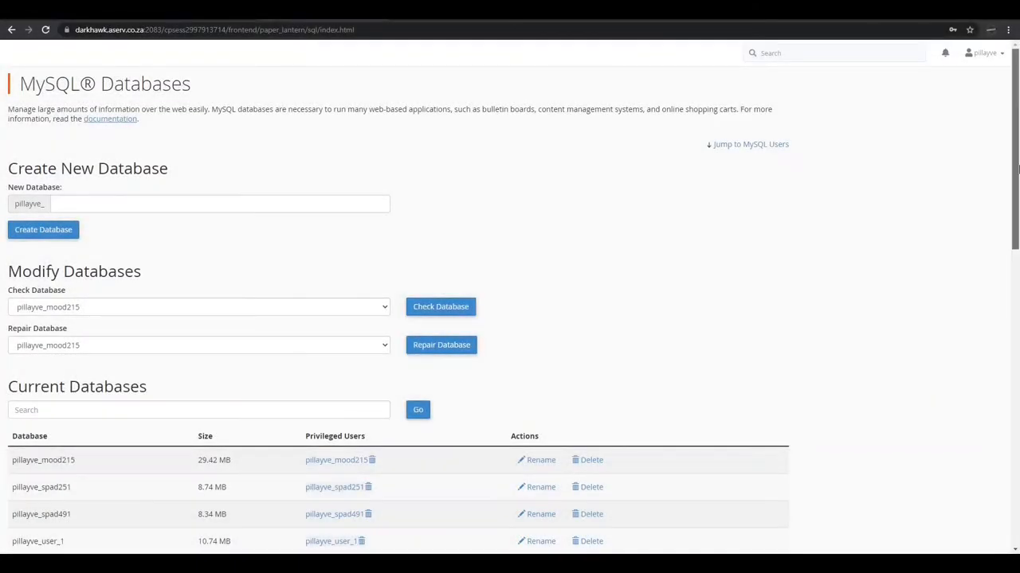
Step: Scroll cPanel's MySQL Databases page to Current Databases and open the other host's phpMyAdmin database
scroll("down", 3)
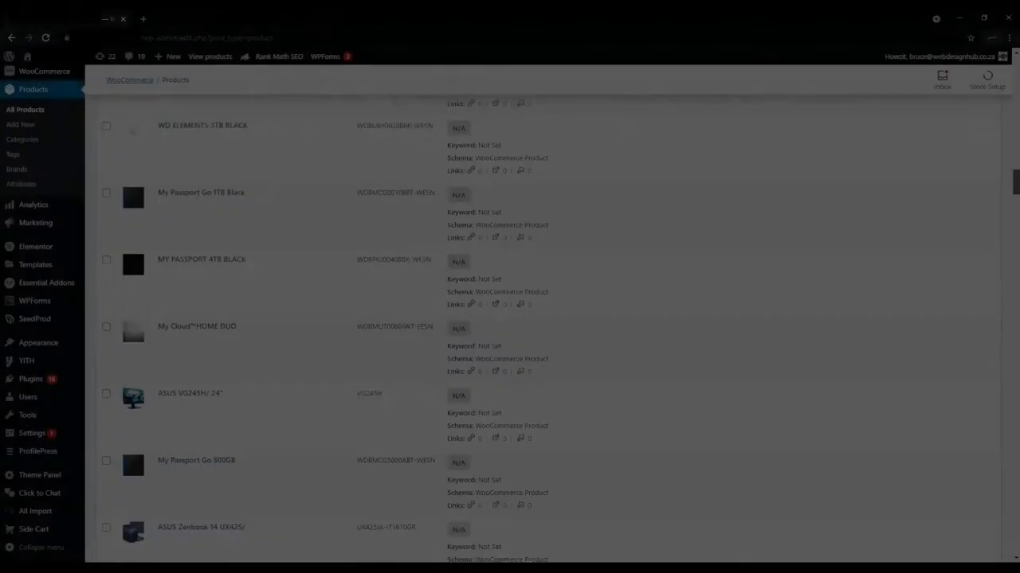
scroll("down", 3)
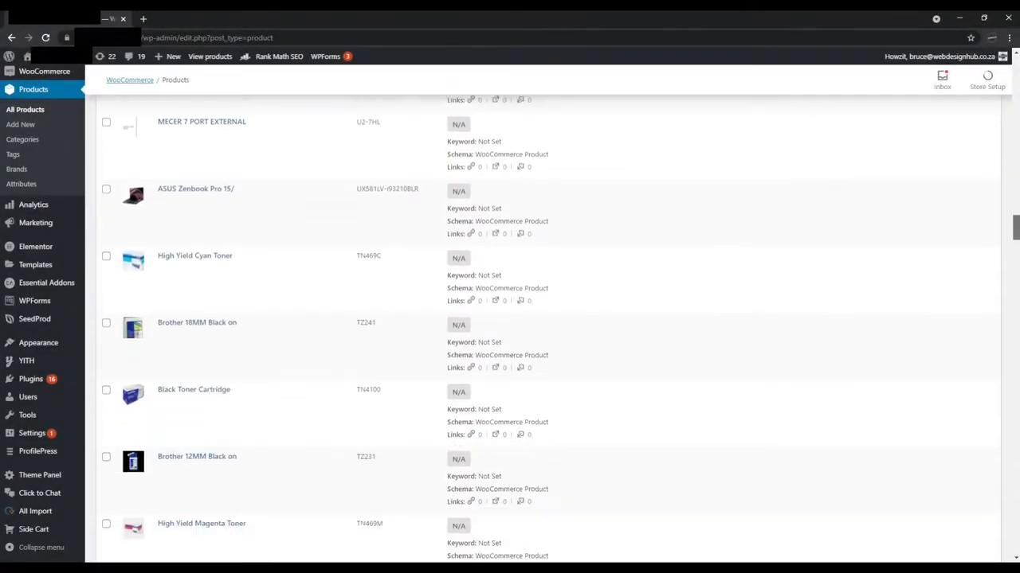
scroll("down", 3)
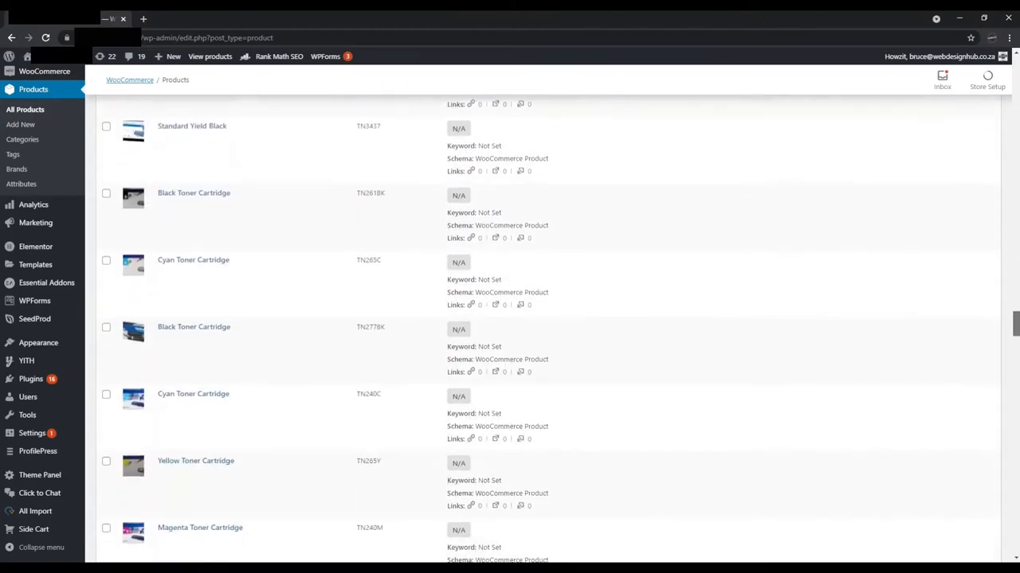
scroll("down", 3)
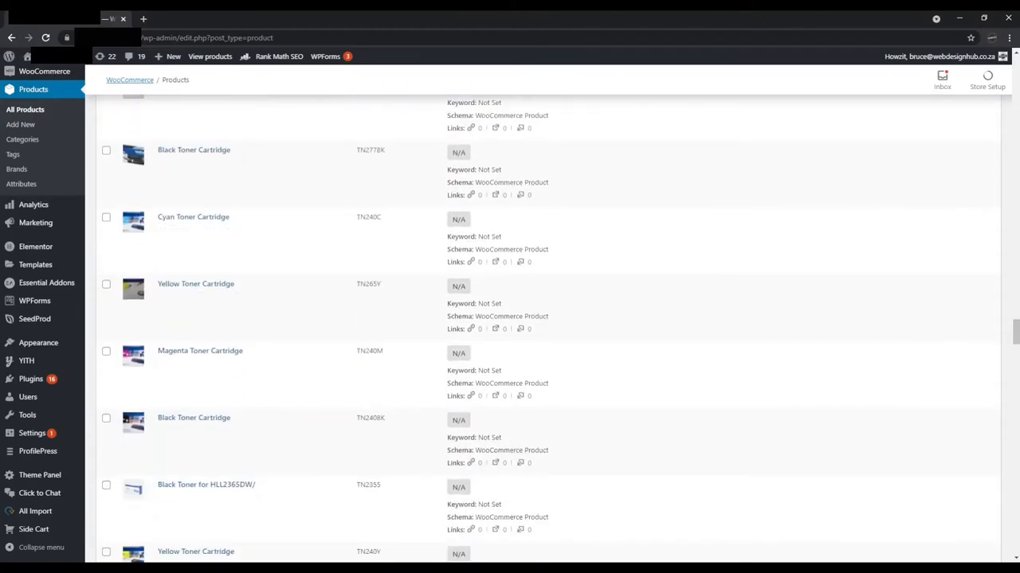
scroll("down", 3)
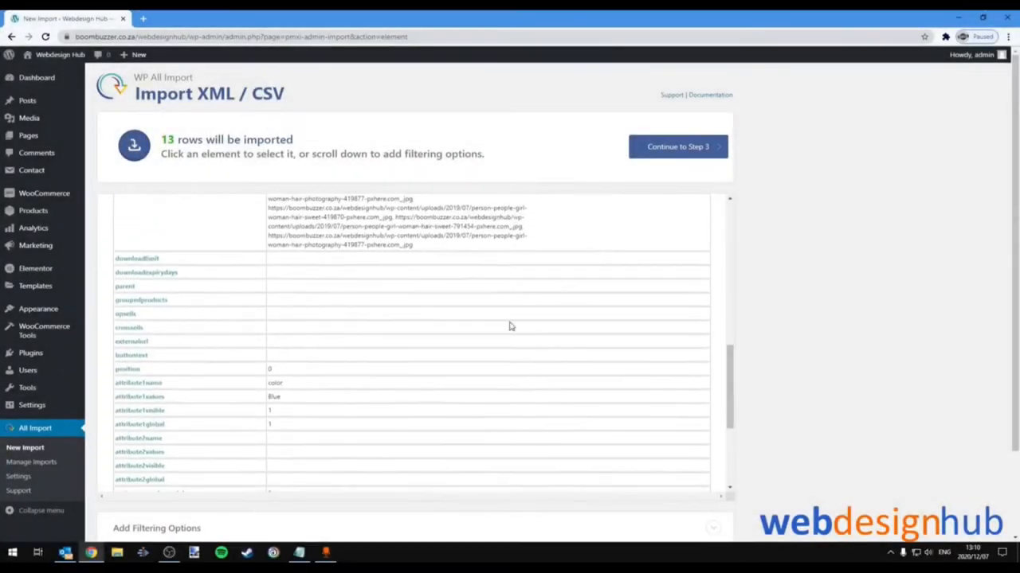
scroll("down", 3)
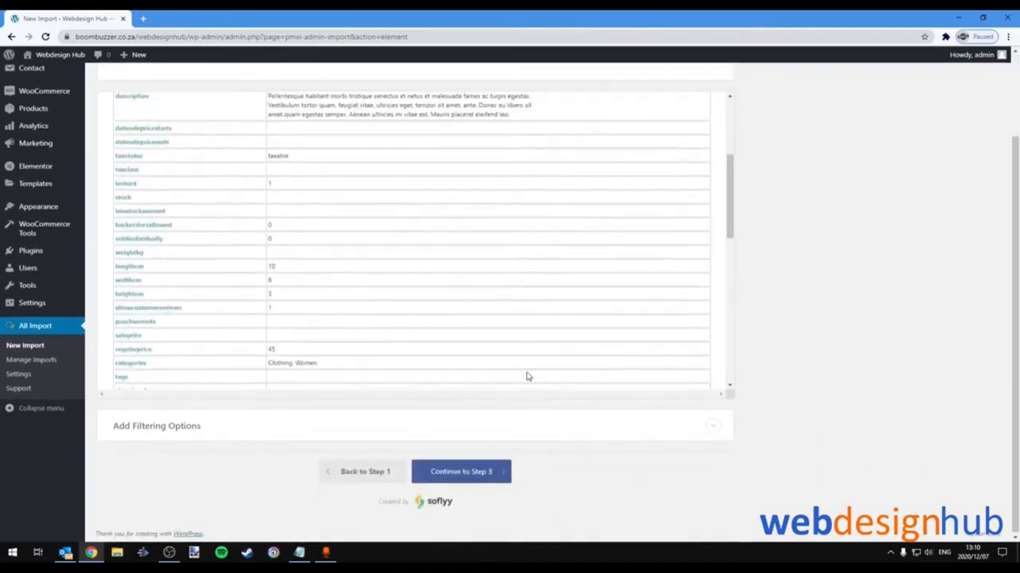
scroll("up", 3)
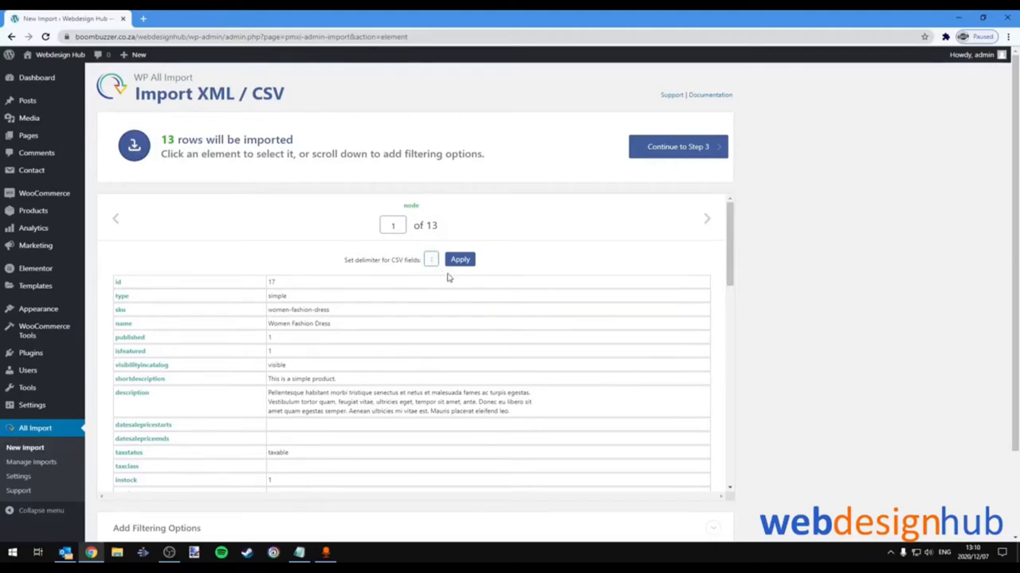
left_click(459, 258)
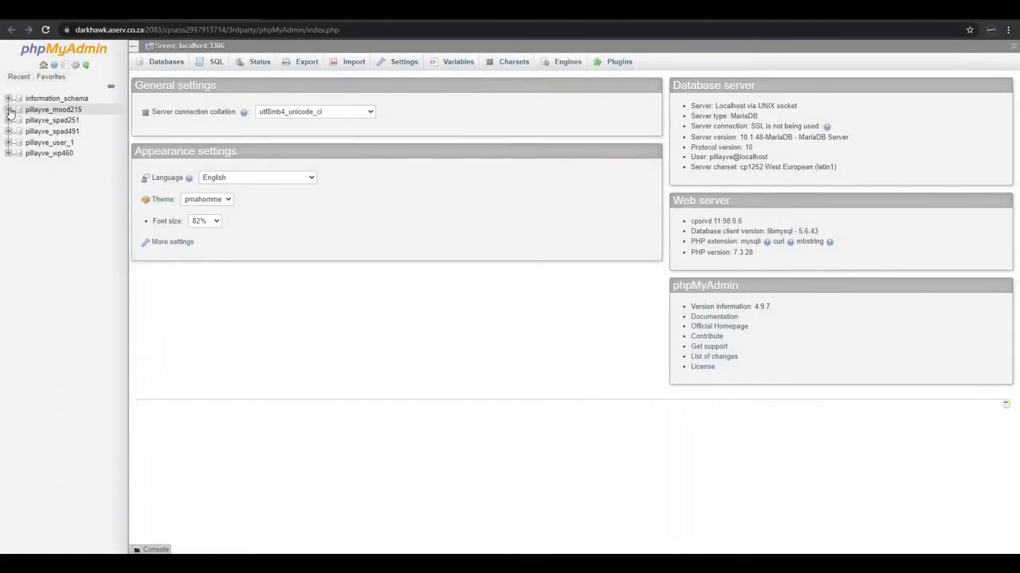
left_click(19, 109)
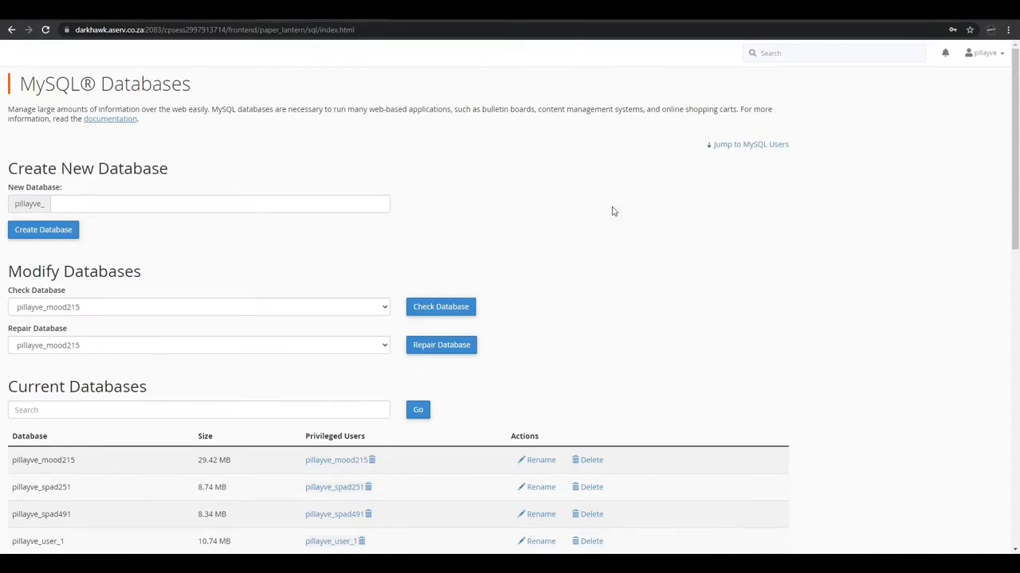
Step: Scroll down through the phpMyAdmin page listing the single database
scroll("down", 3)
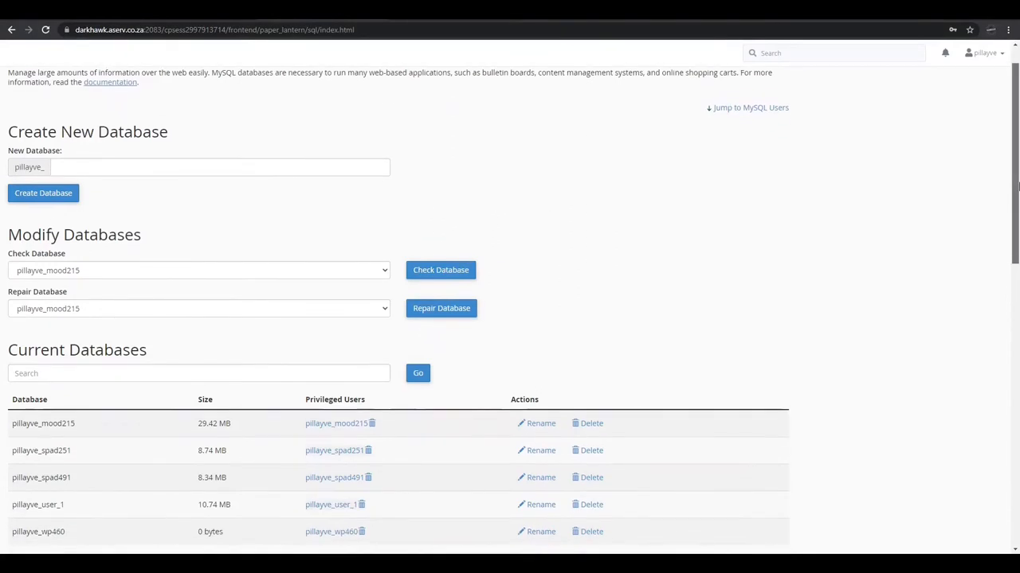
scroll("down", 3)
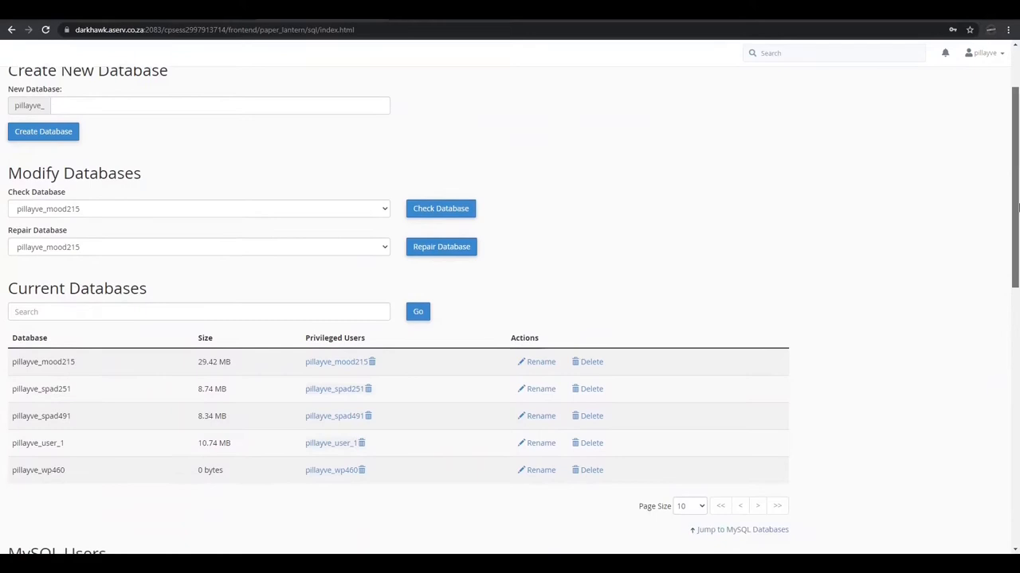
scroll("down", 3)
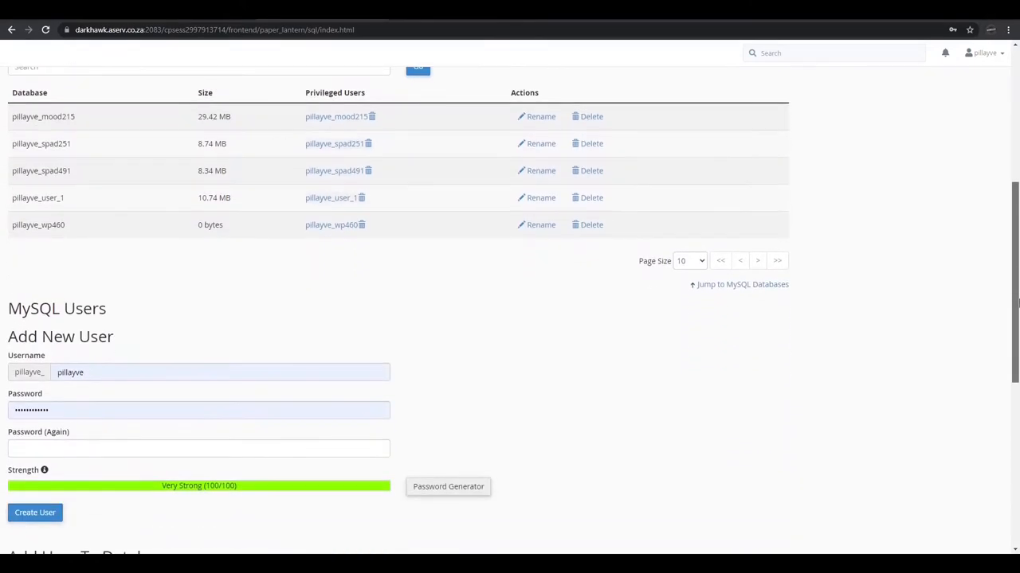
scroll("down", 3)
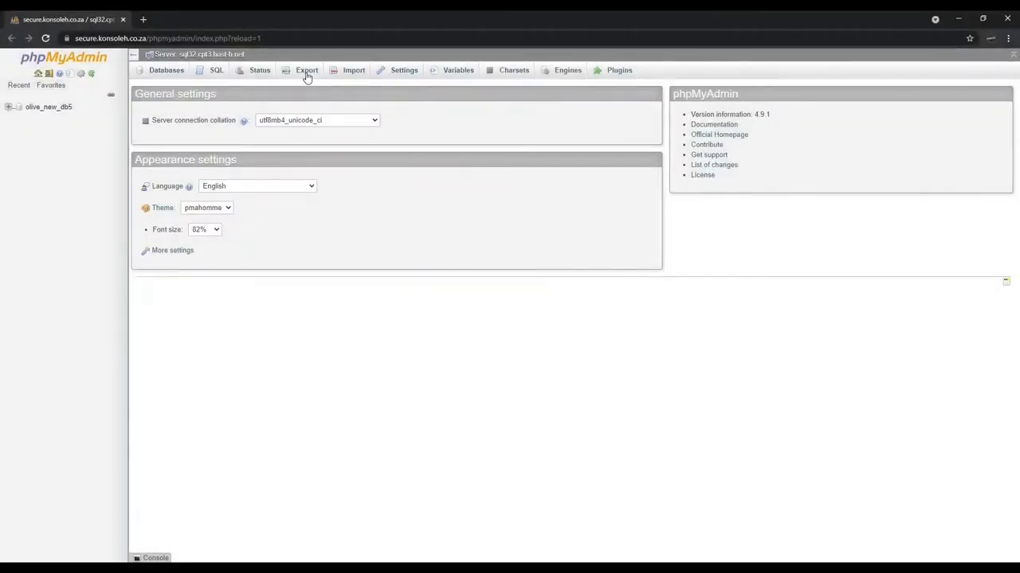
Step: Start a quick SQL export of the server's databases from the Export page
left_click(306, 70)
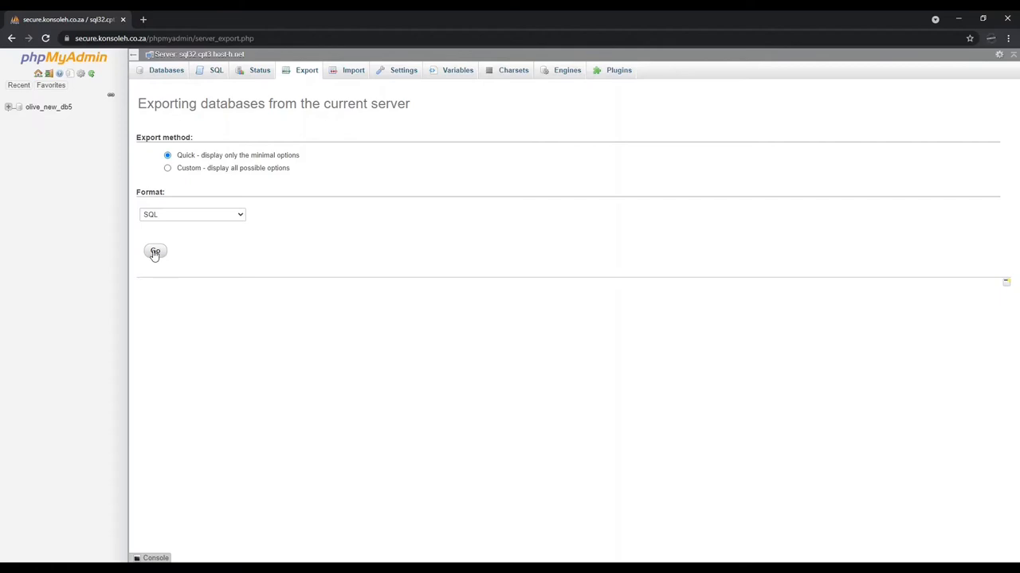
left_click(156, 252)
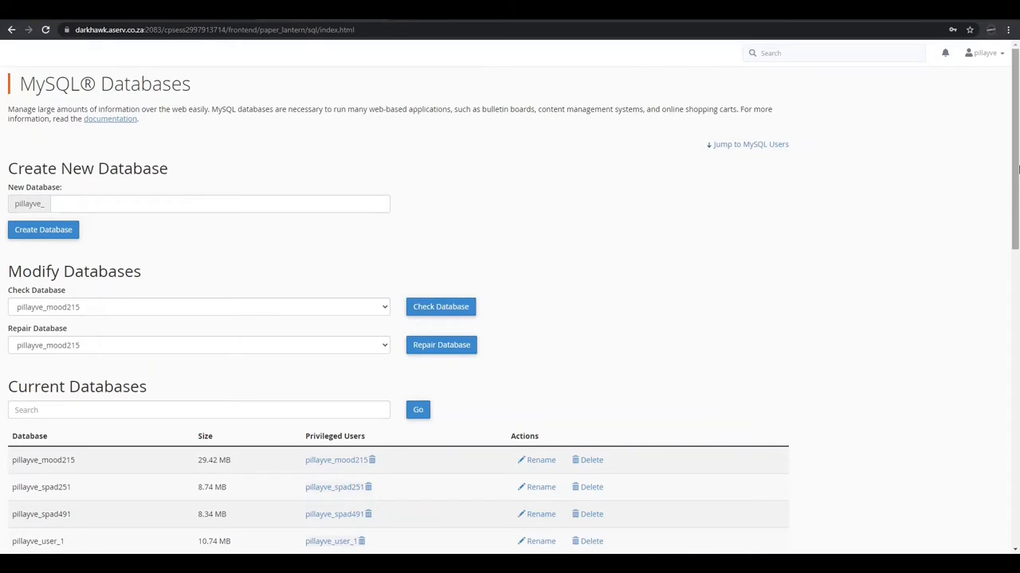
Step: Scroll down cPanel's MySQL Databases page showing the current databases
scroll("down", 3)
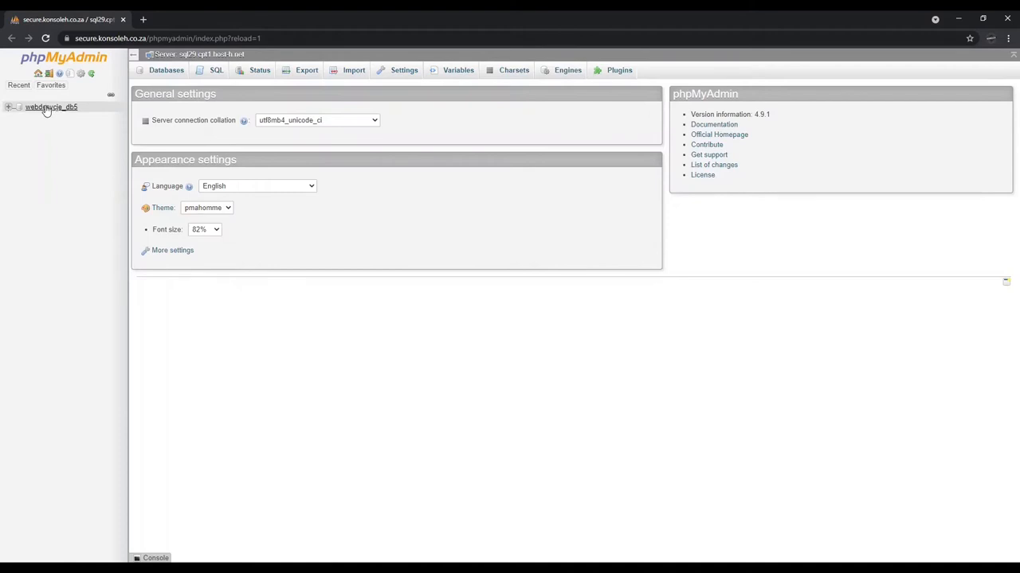
Step: Import the .sql backup into the empty webdesycje_db5 database, restoring the WordPress tables (522 queries)
left_click(51, 107)
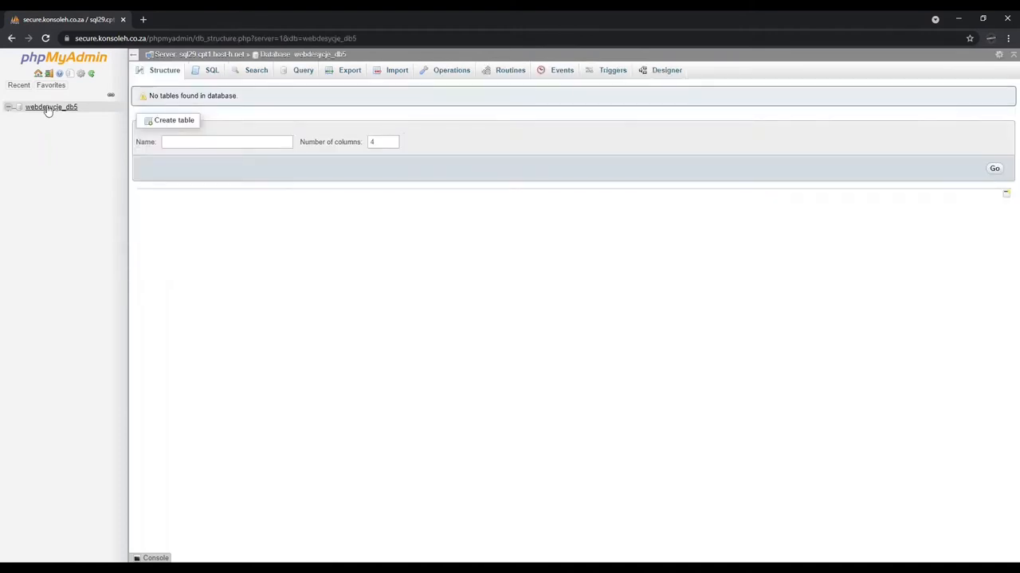
mouse_move(47, 121)
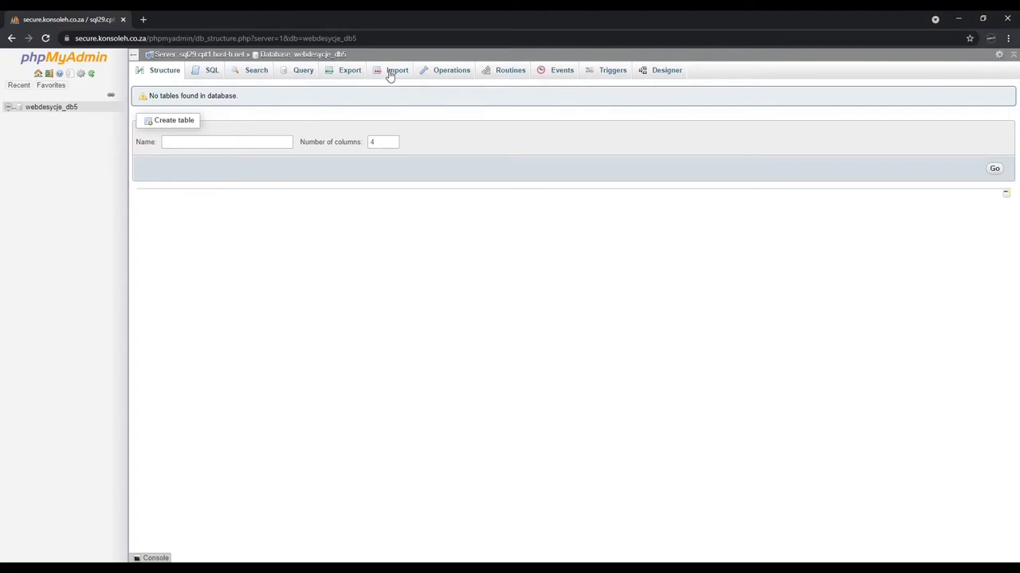
left_click(397, 70)
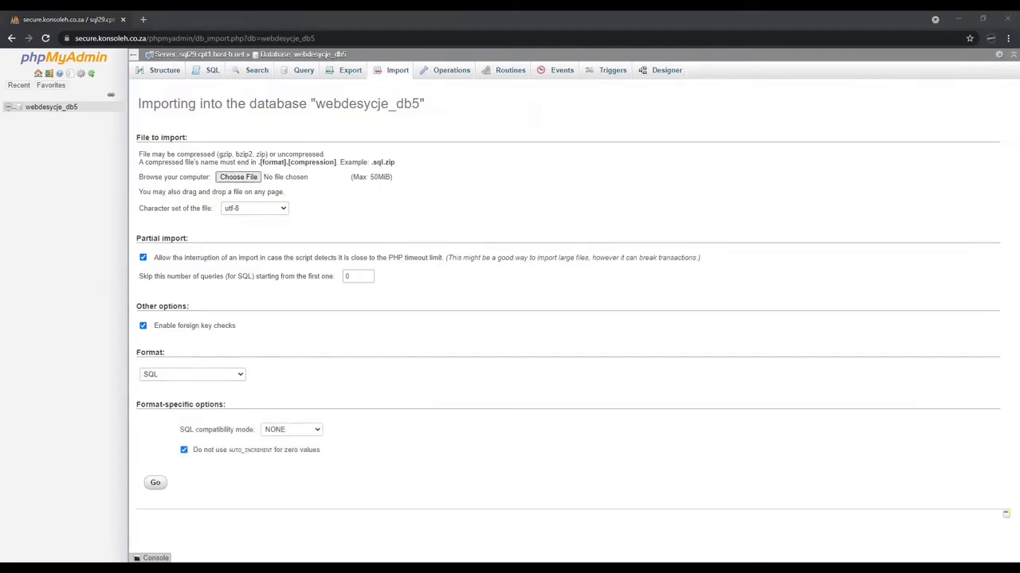
left_click(237, 177)
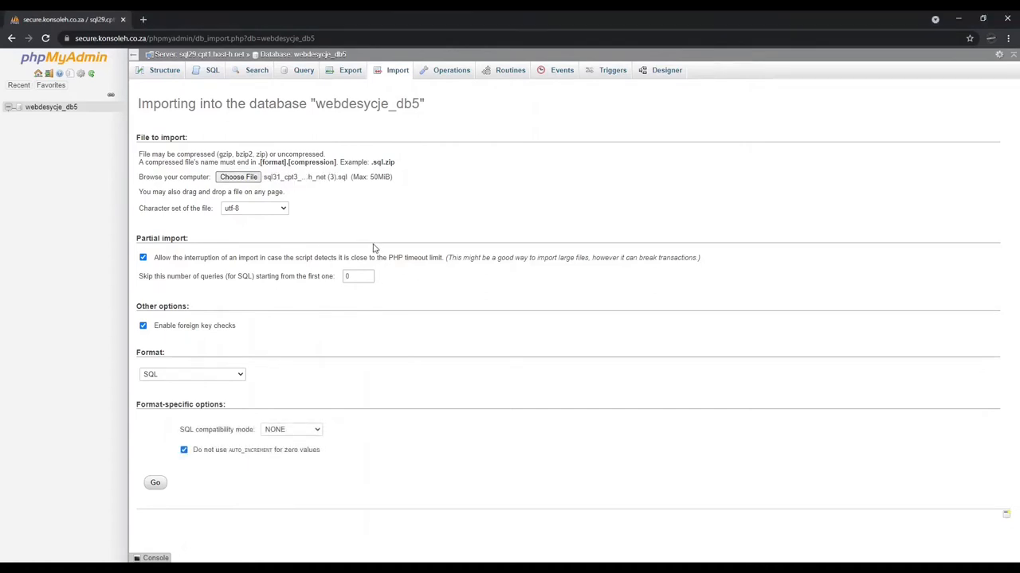
mouse_move(264, 422)
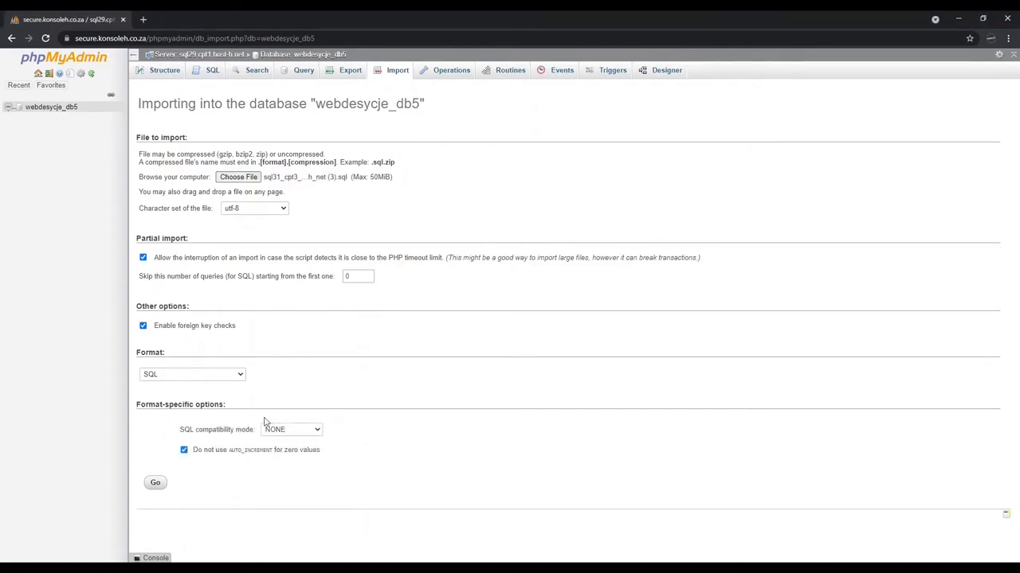
left_click(154, 482)
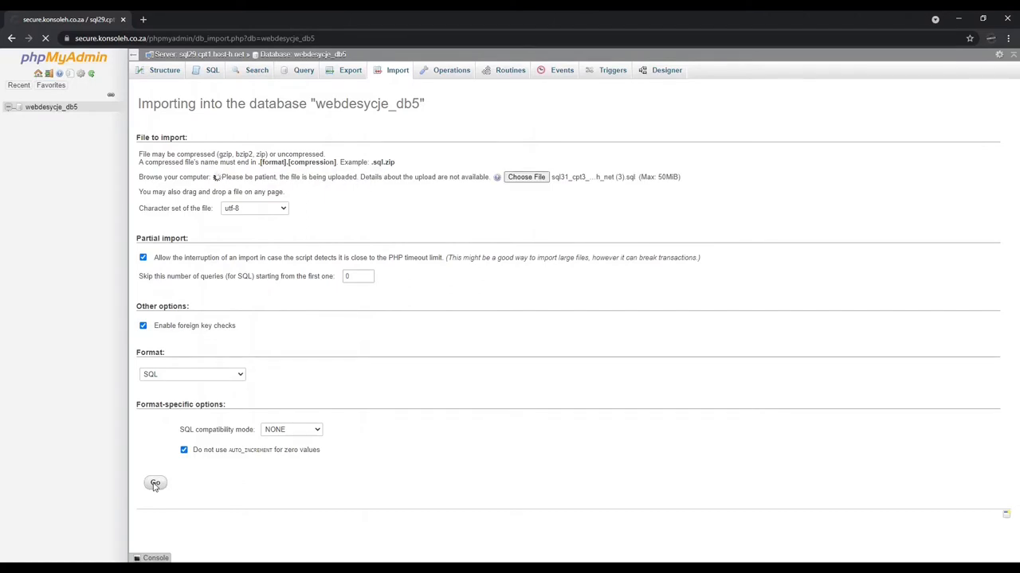
left_click(156, 485)
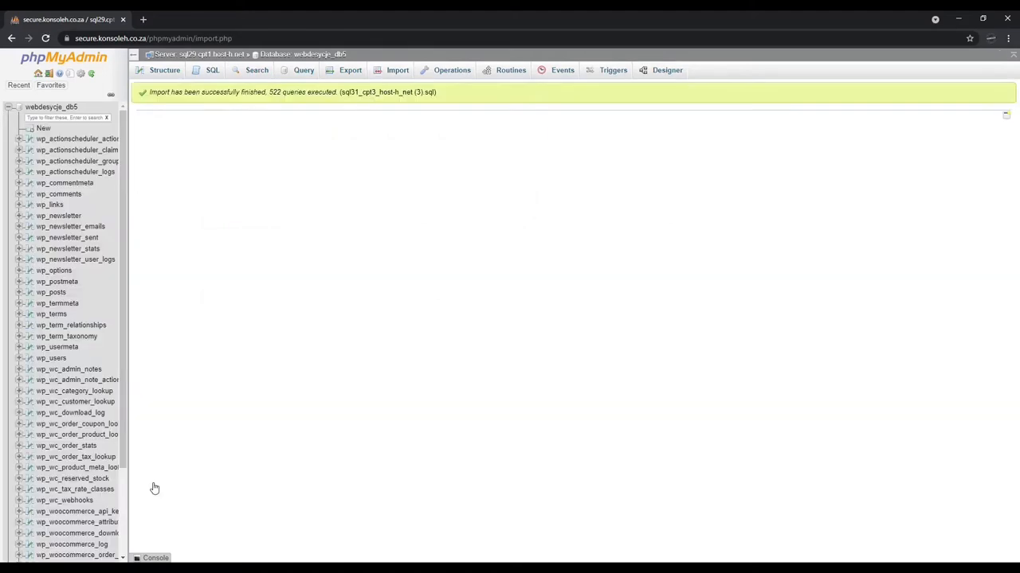
mouse_move(201, 132)
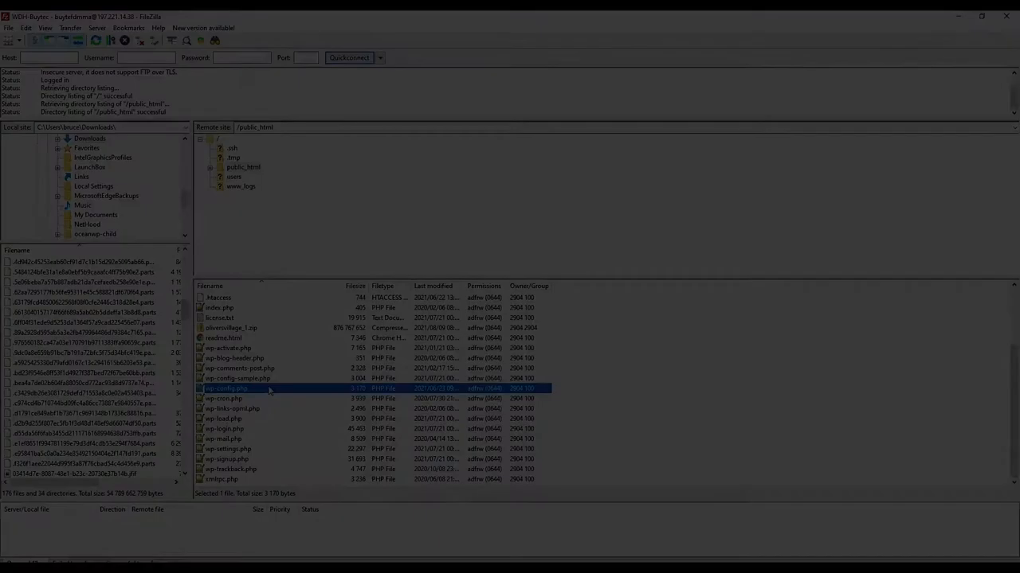
Step: View/Edit wp-config.php from the remote public_html folder in FileZilla
right_click(226, 388)
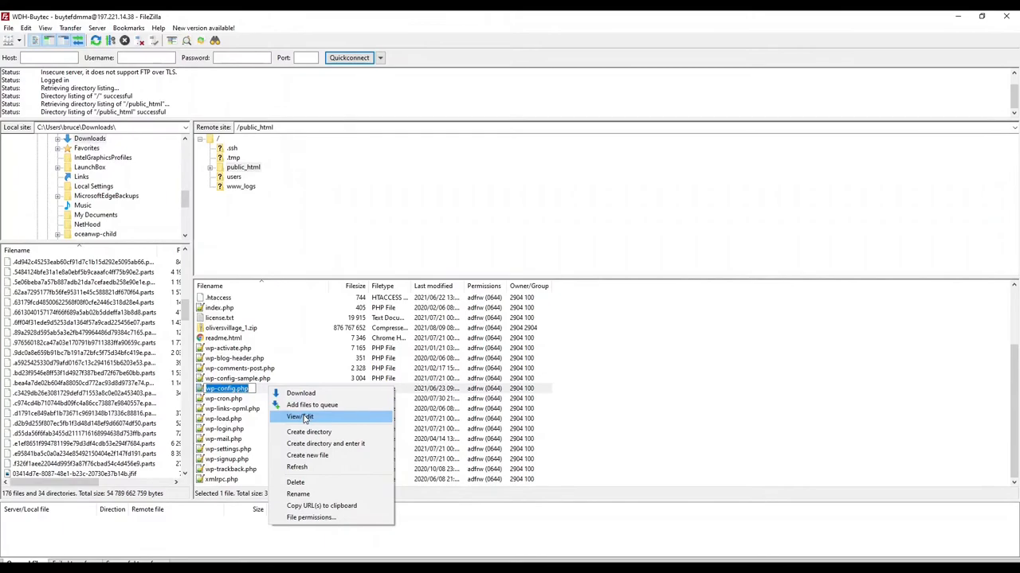
left_click(300, 418)
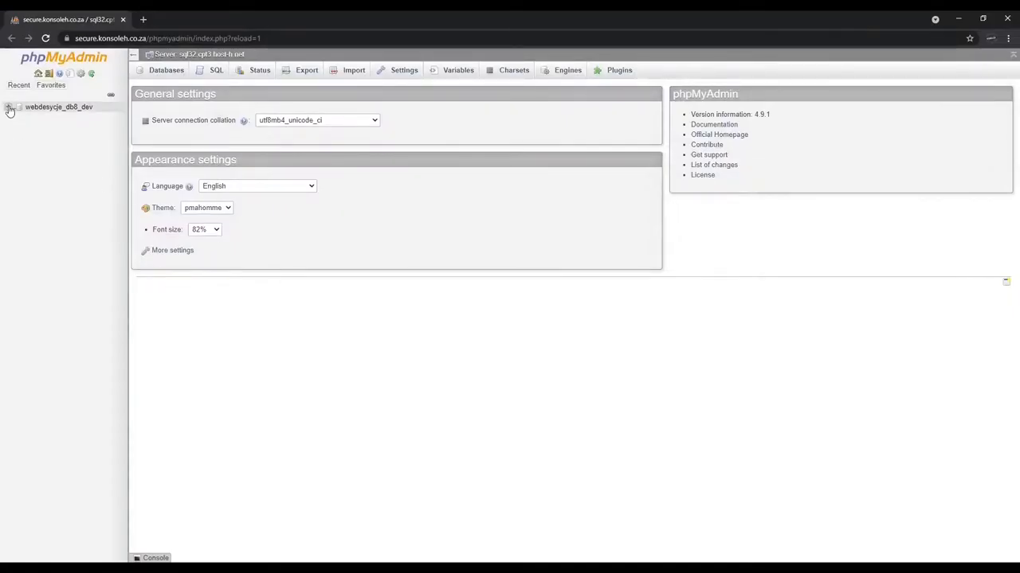
Step: Expand the dev database, select wp_posts and ready its SQL query editor with the default text cleared
left_click(10, 108)
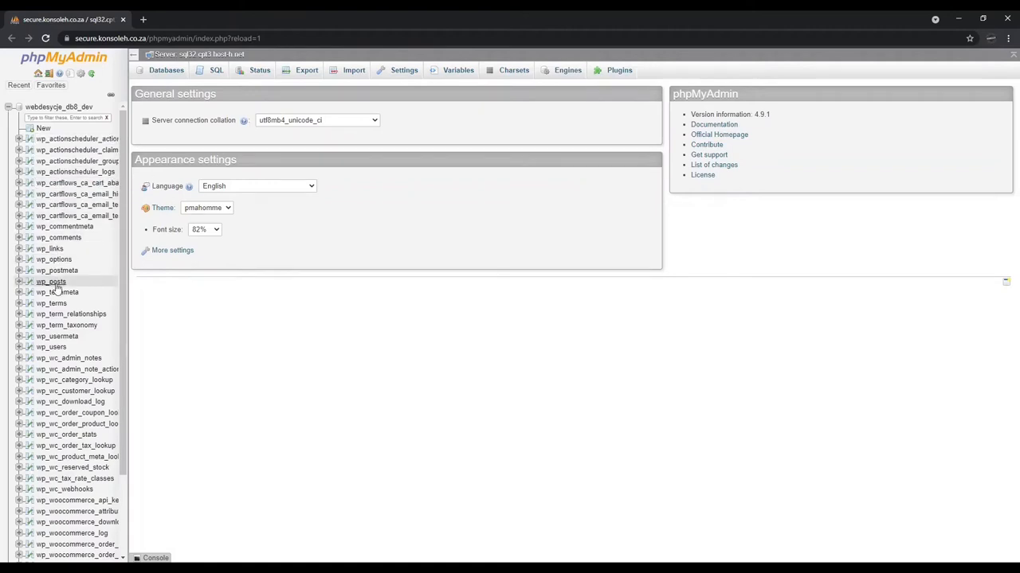
left_click(51, 280)
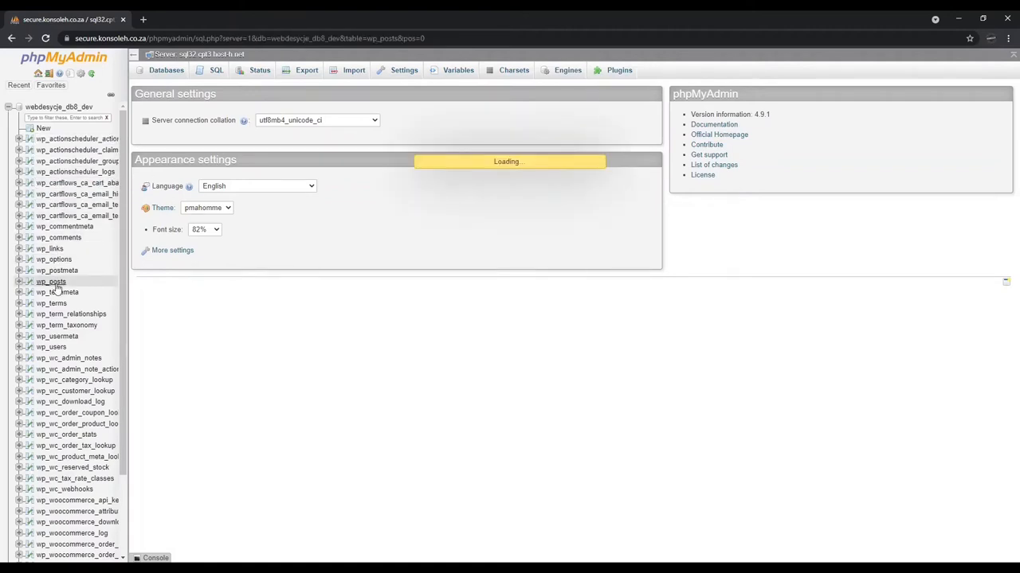
left_click(51, 280)
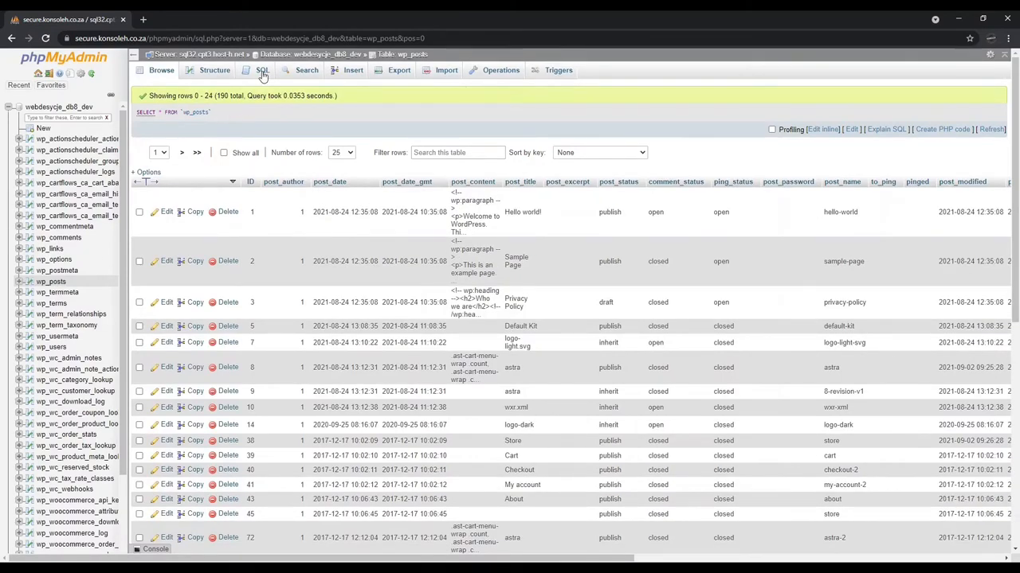
left_click(261, 70)
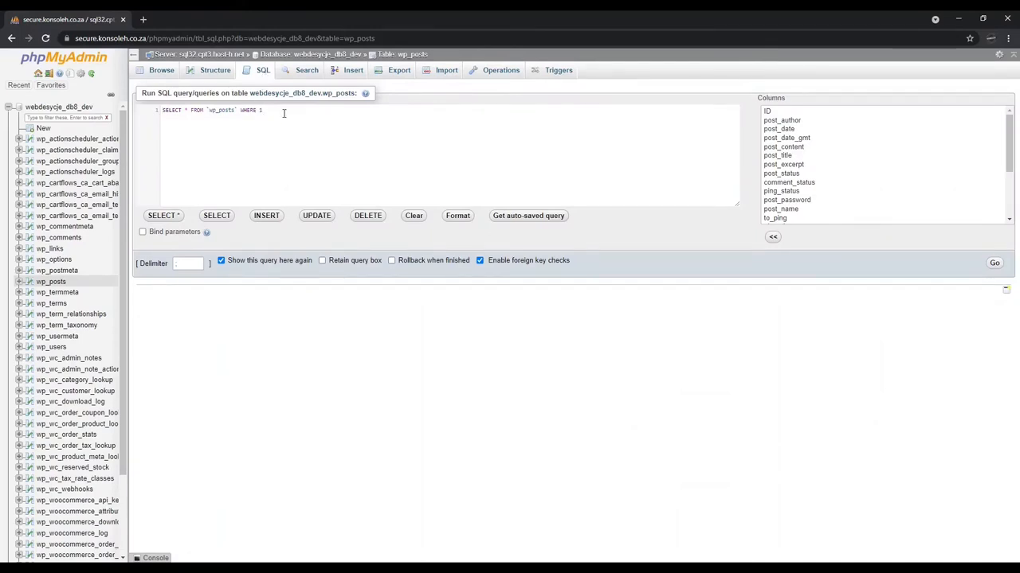
left_click(194, 20)
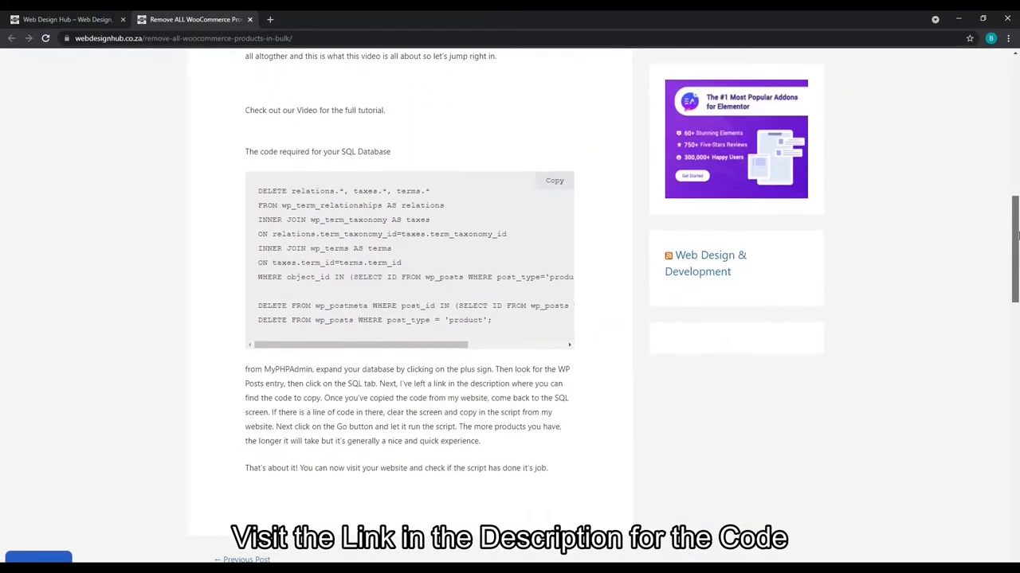
Step: Copy the product-deleting SQL code from the Web Design Hub article into phpMyAdmin's query editor
left_click(554, 180)
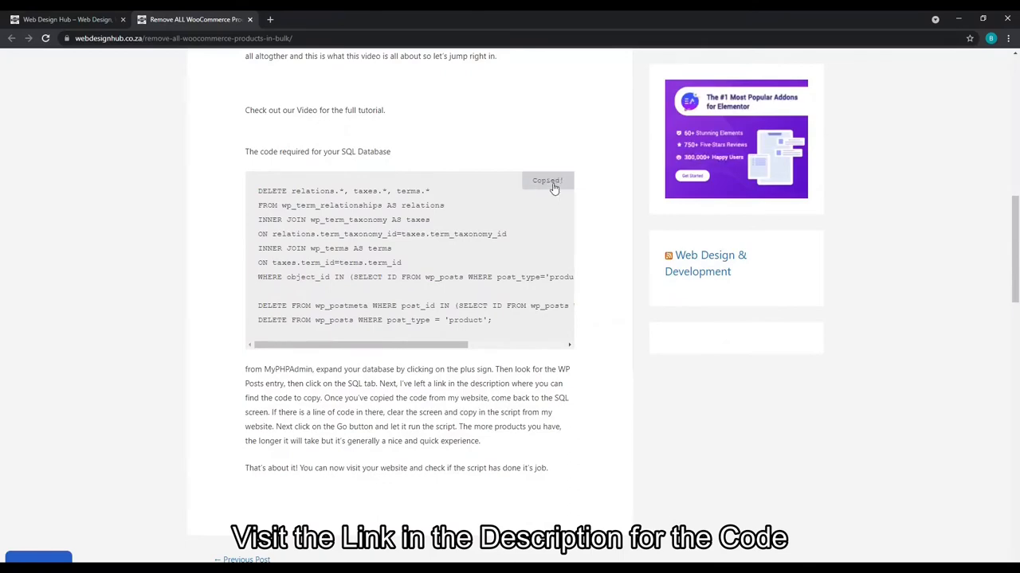
left_click(64, 19)
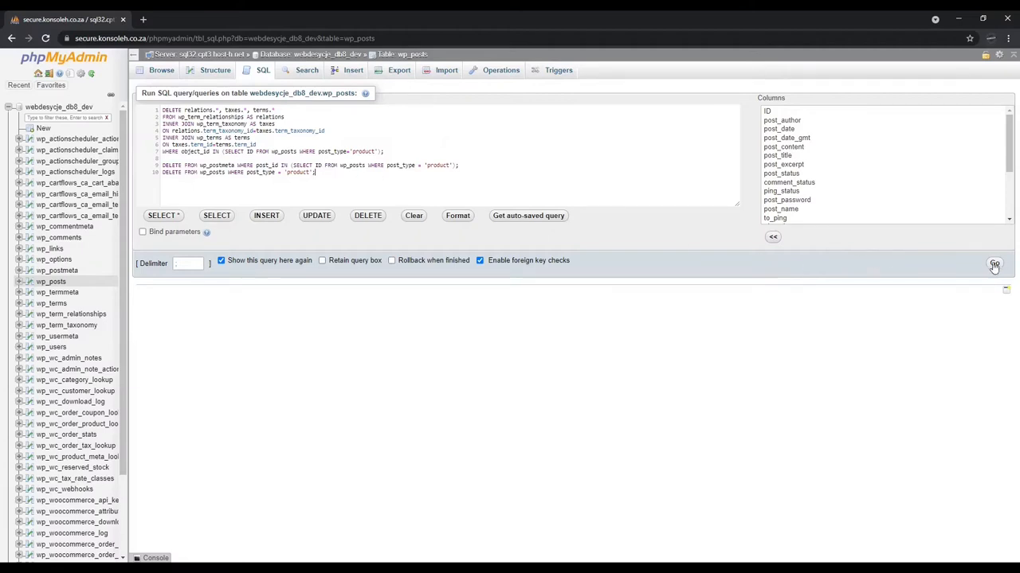
Step: Execute the delete query removing every product with its metadata and term relationships
left_click(994, 265)
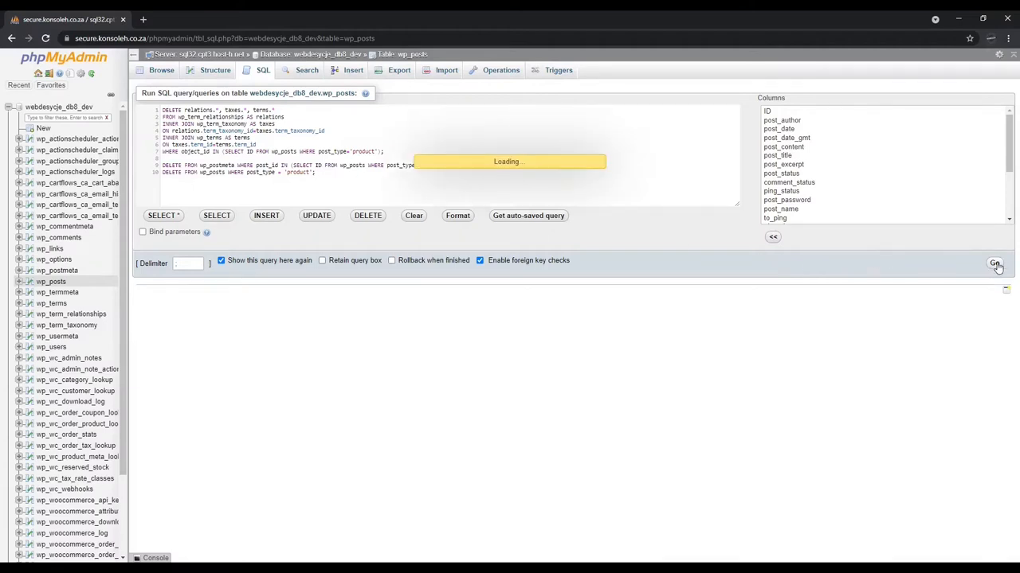
left_click(994, 263)
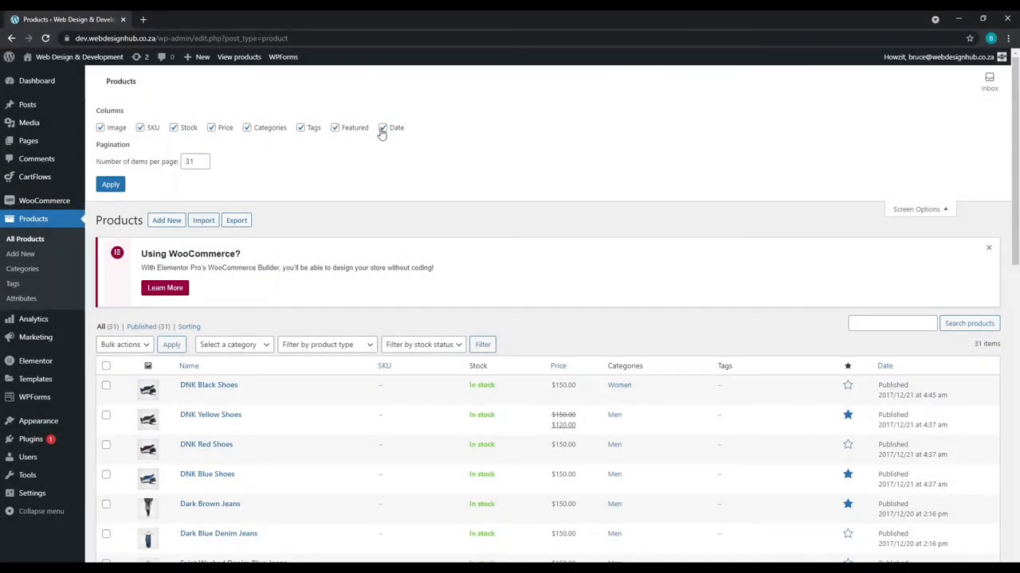
Step: Uncheck the Date, Price and Image columns in the Products screen options, leaving names and SKUs
left_click(382, 127)
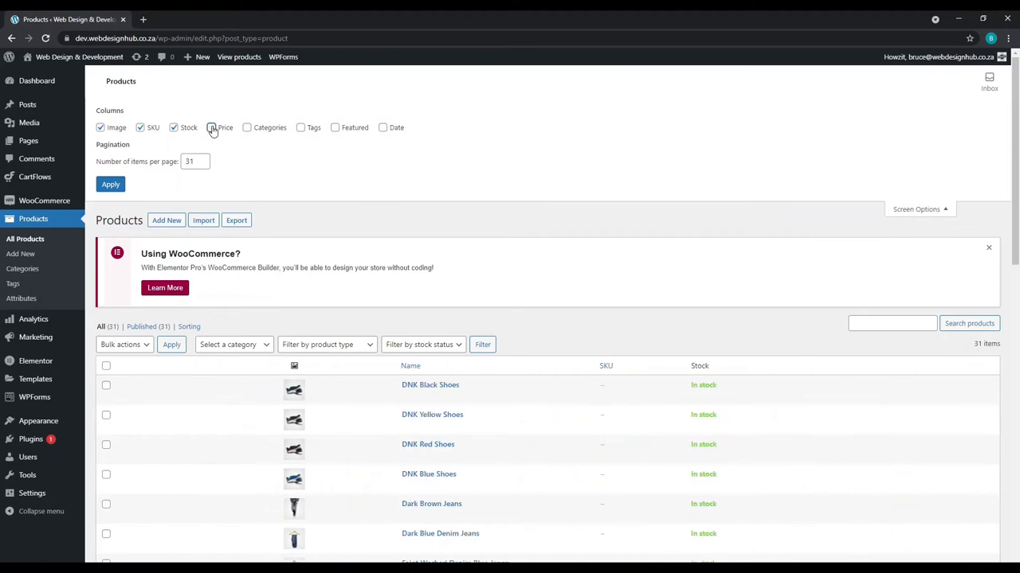
left_click(172, 128)
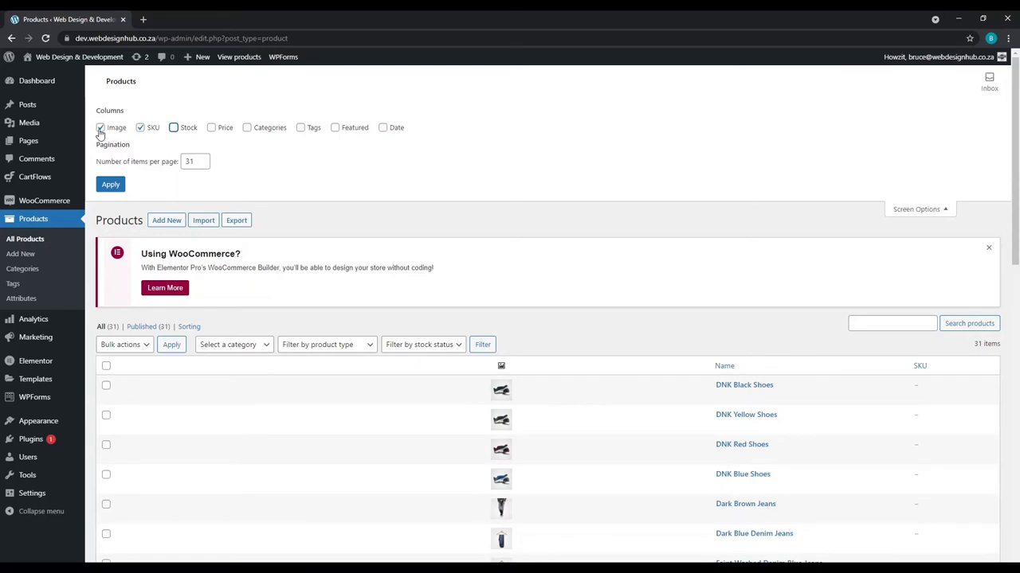
left_click(102, 127)
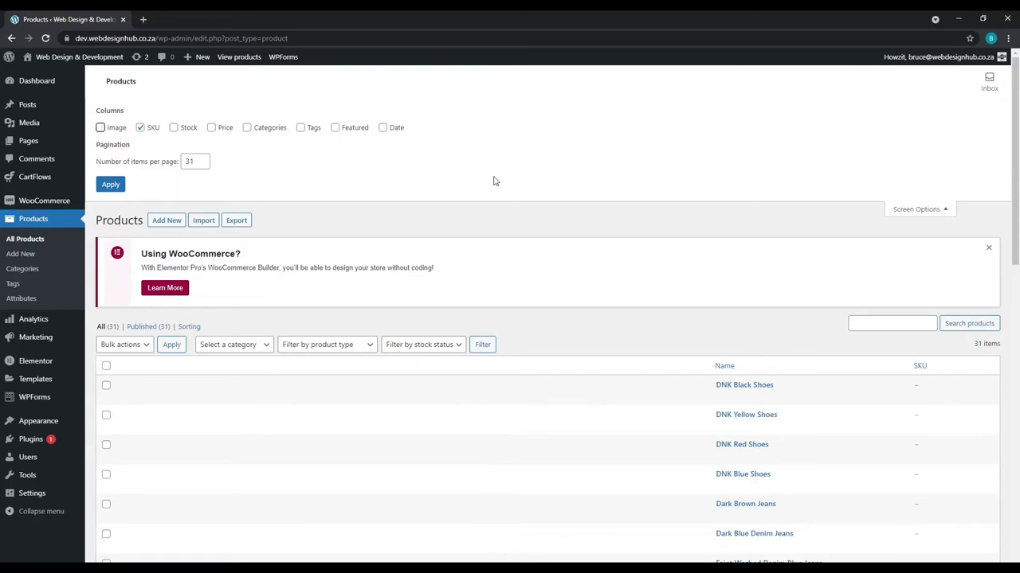
mouse_move(523, 176)
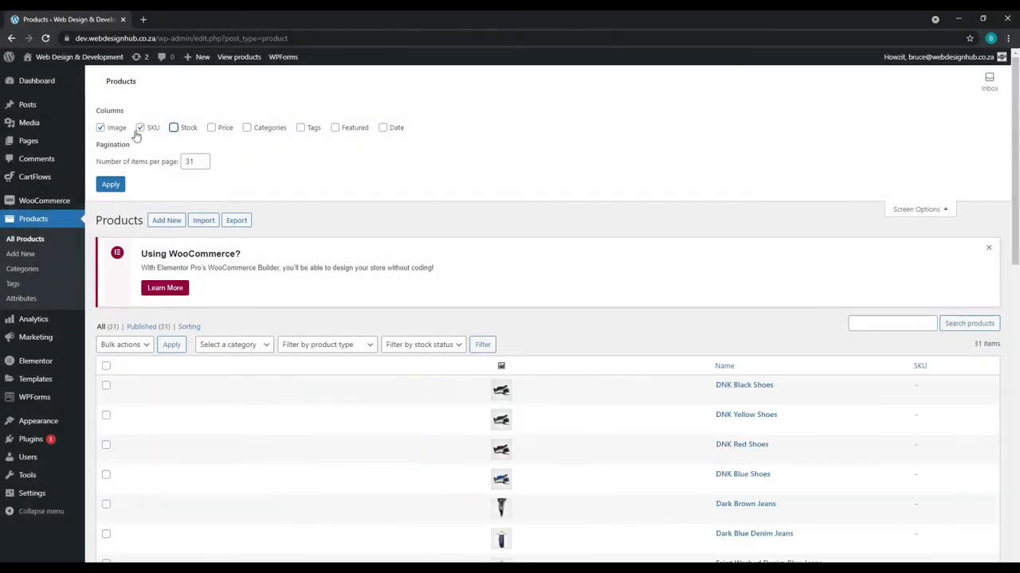
left_click(100, 128)
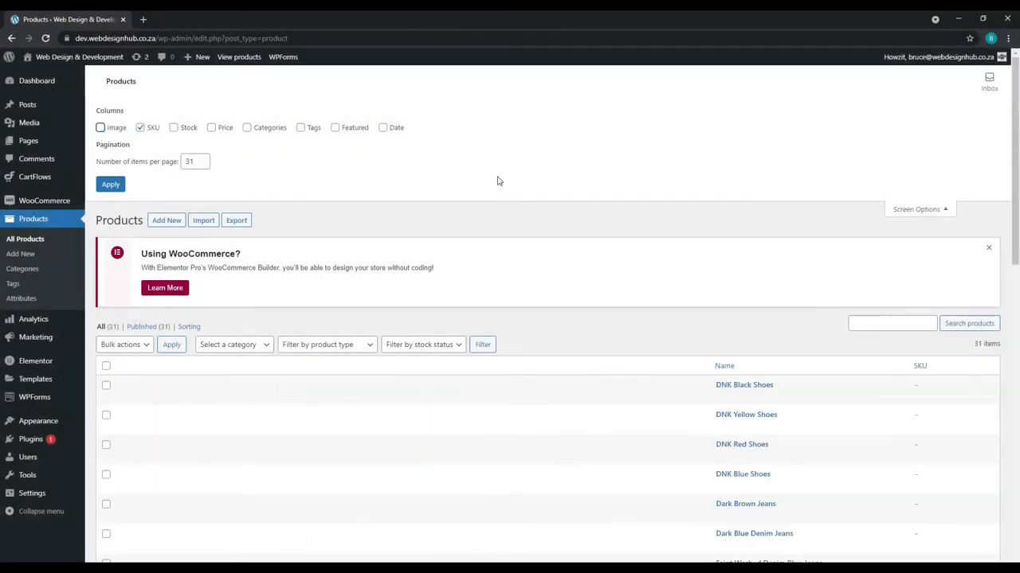
mouse_move(522, 175)
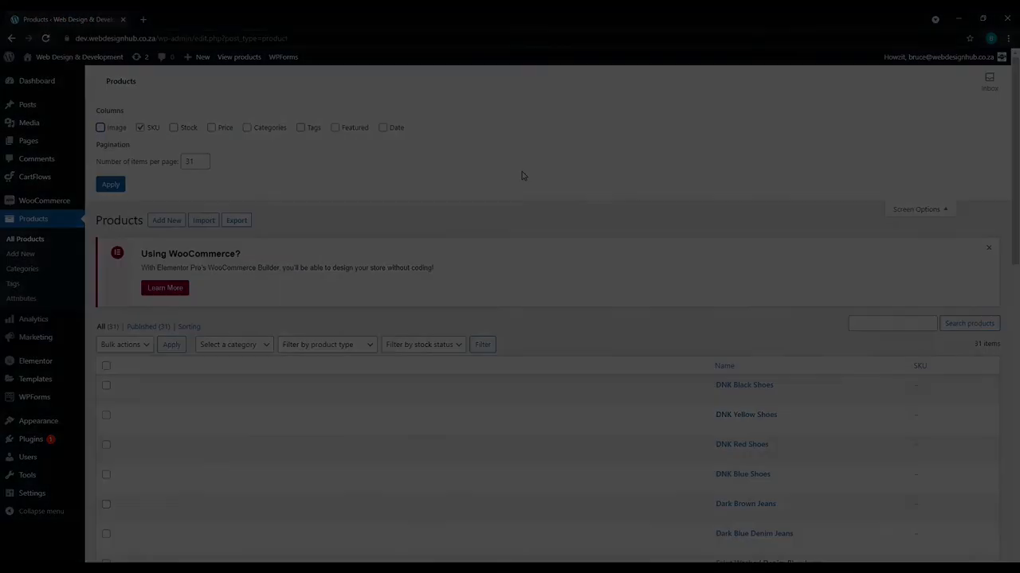
Step: Go to Products > All Products to list the store's 31 products
left_click(37, 79)
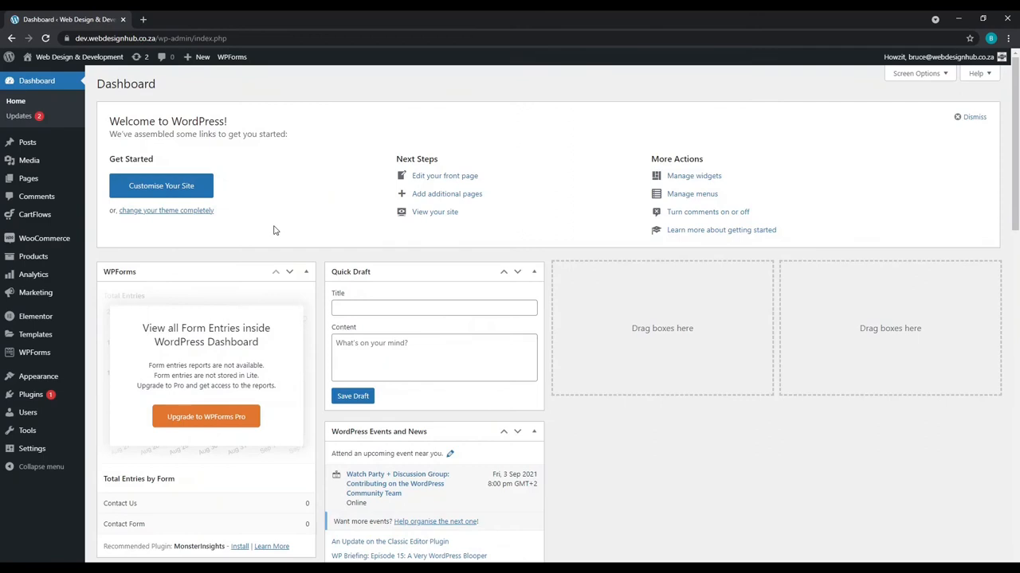
mouse_move(33, 257)
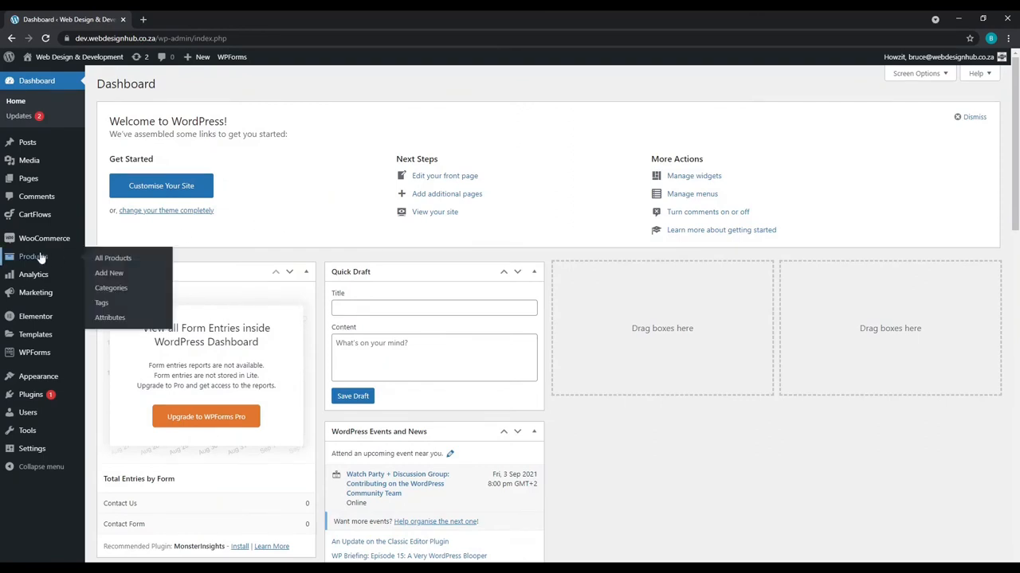
left_click(111, 258)
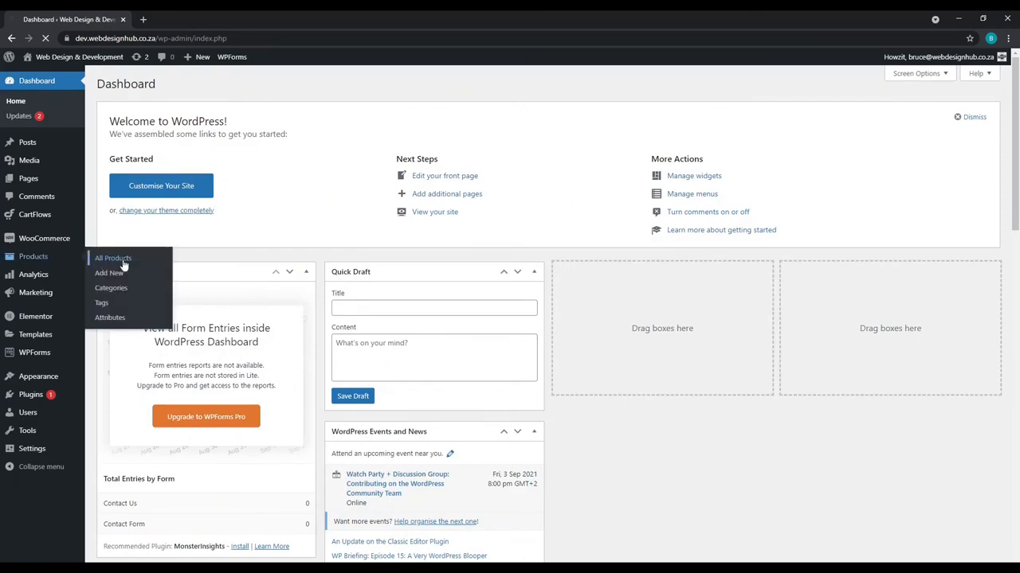
left_click(111, 258)
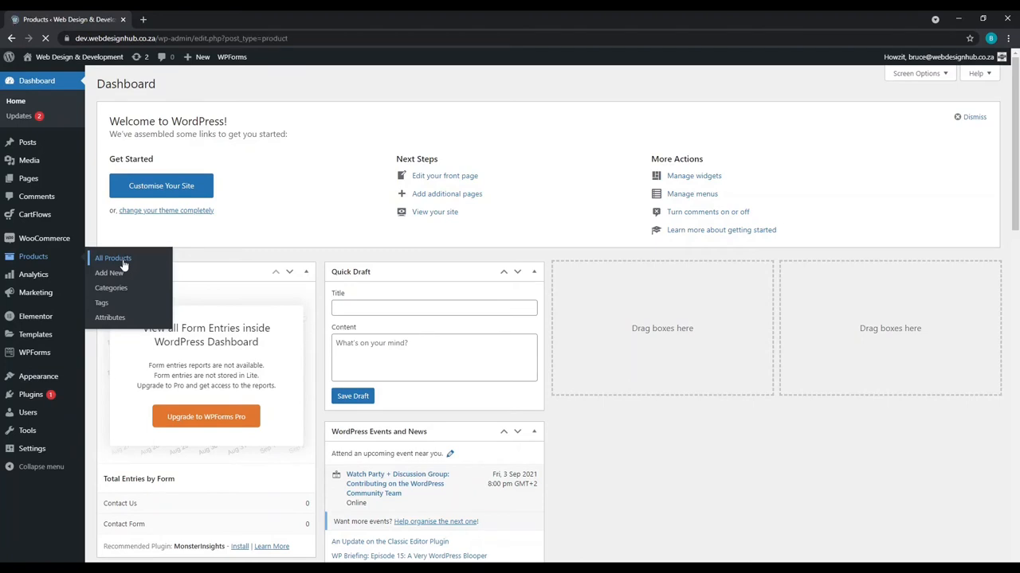
left_click(112, 258)
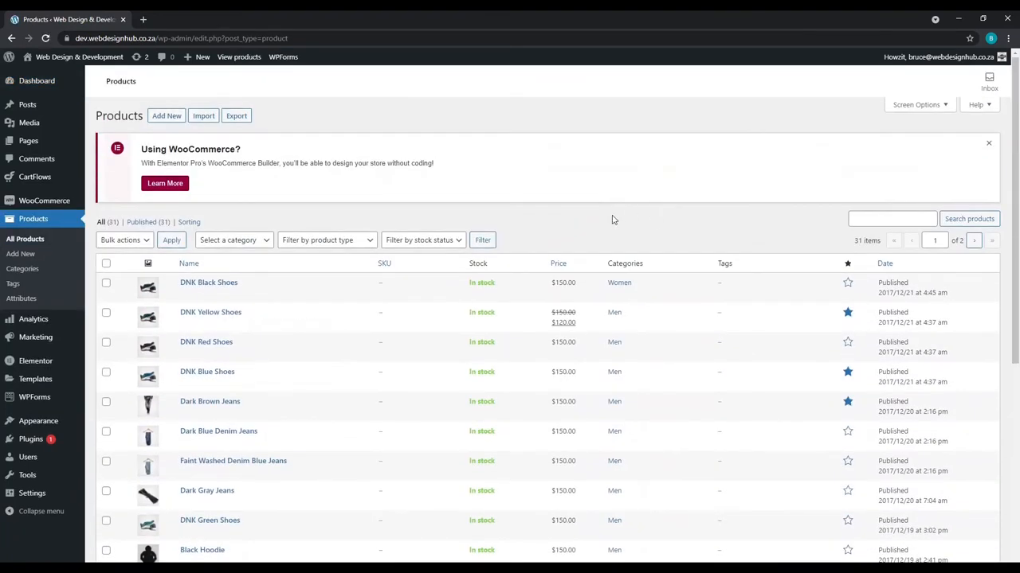
scroll("down", 3)
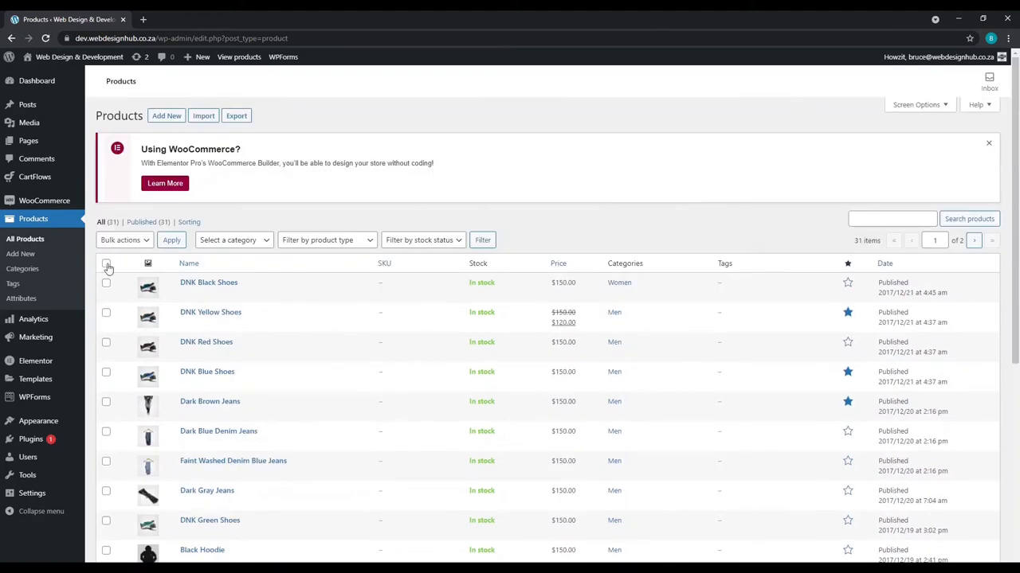
Step: Select every product on the page and choose Move to bin from Bulk actions
left_click(105, 263)
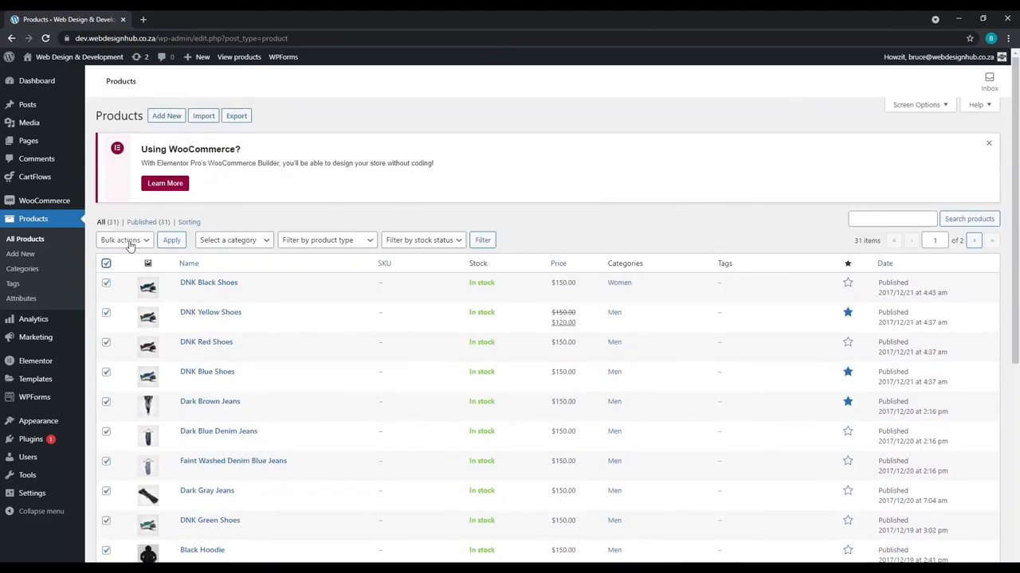
left_click(125, 239)
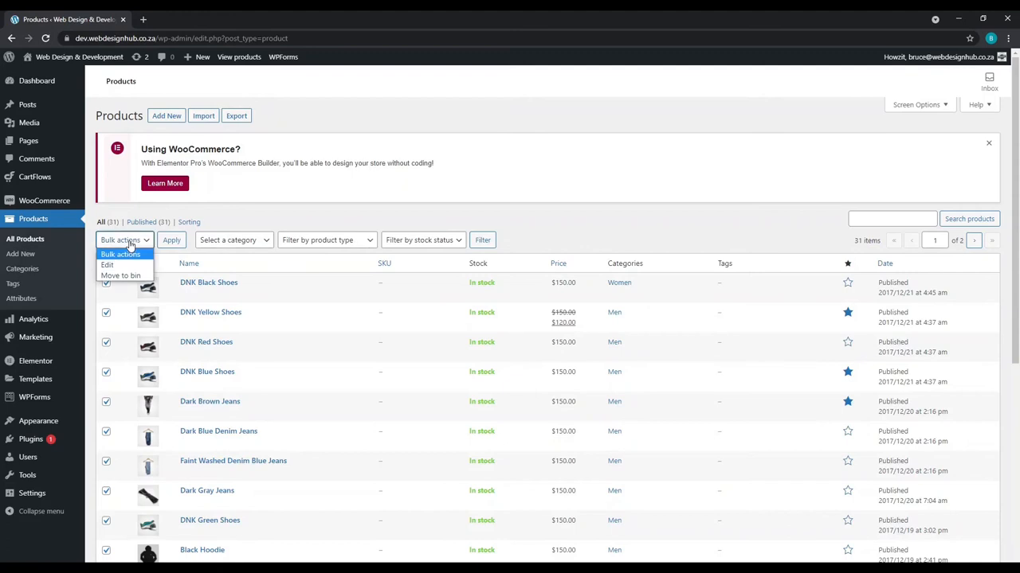
left_click(121, 276)
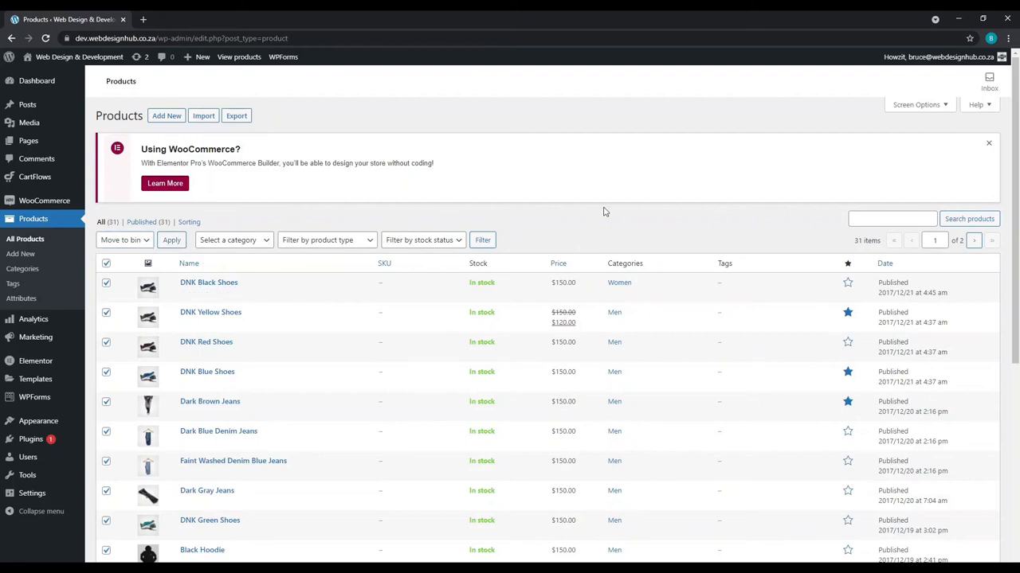
scroll("down", 3)
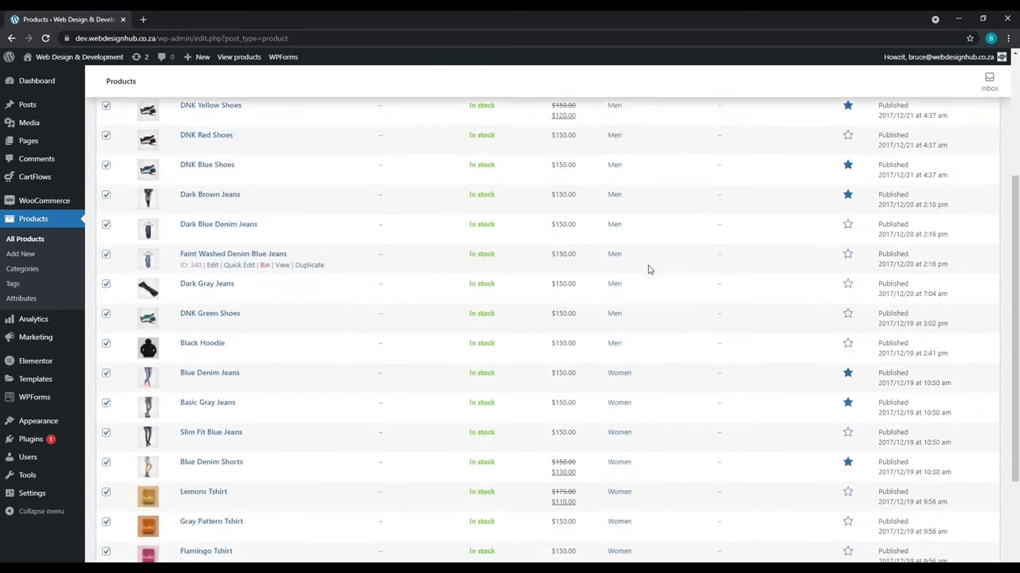
scroll("up", 3)
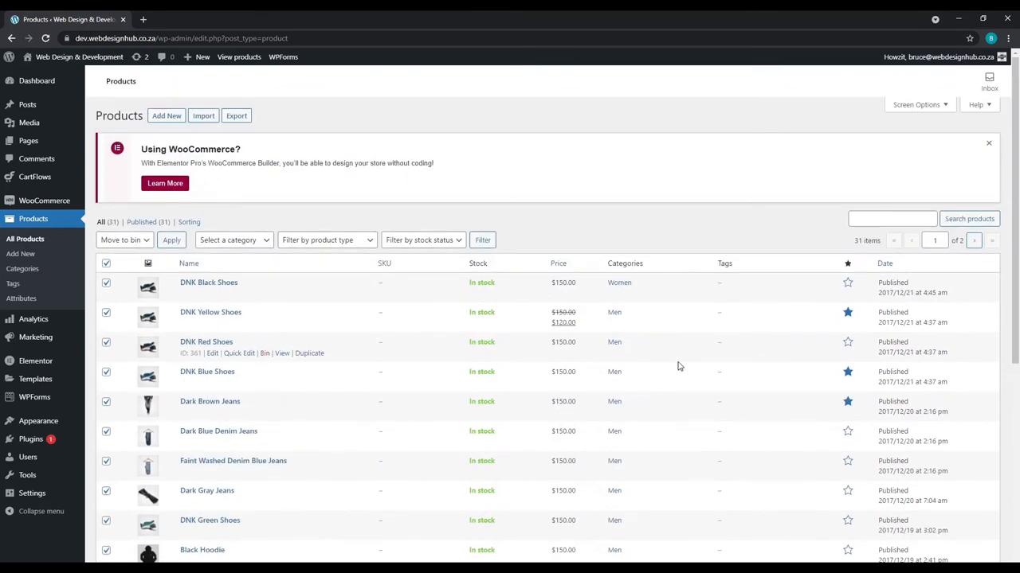
mouse_move(911, 114)
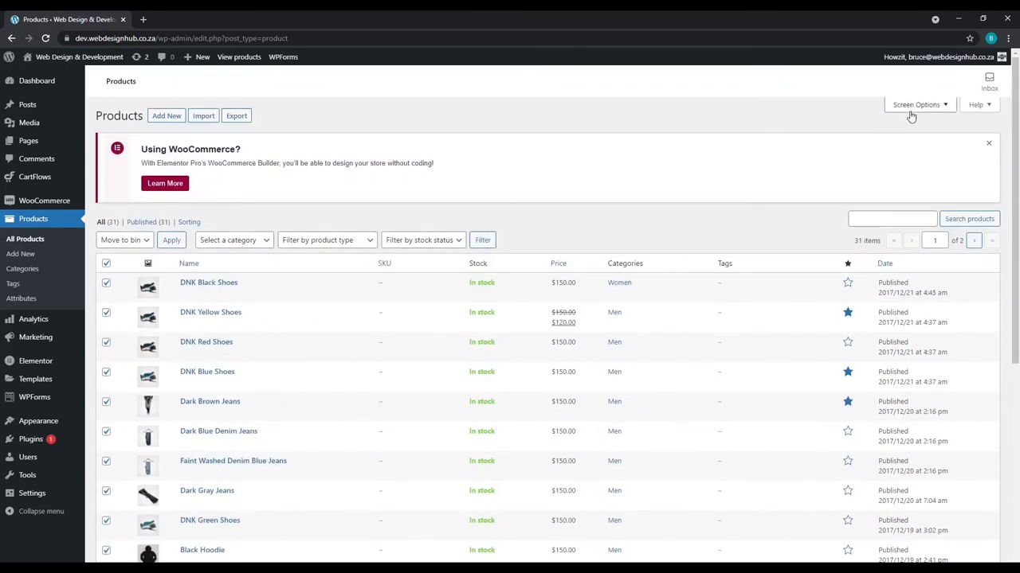
Step: Set Number of items per page to 31 in Screen Options and apply it
left_click(916, 105)
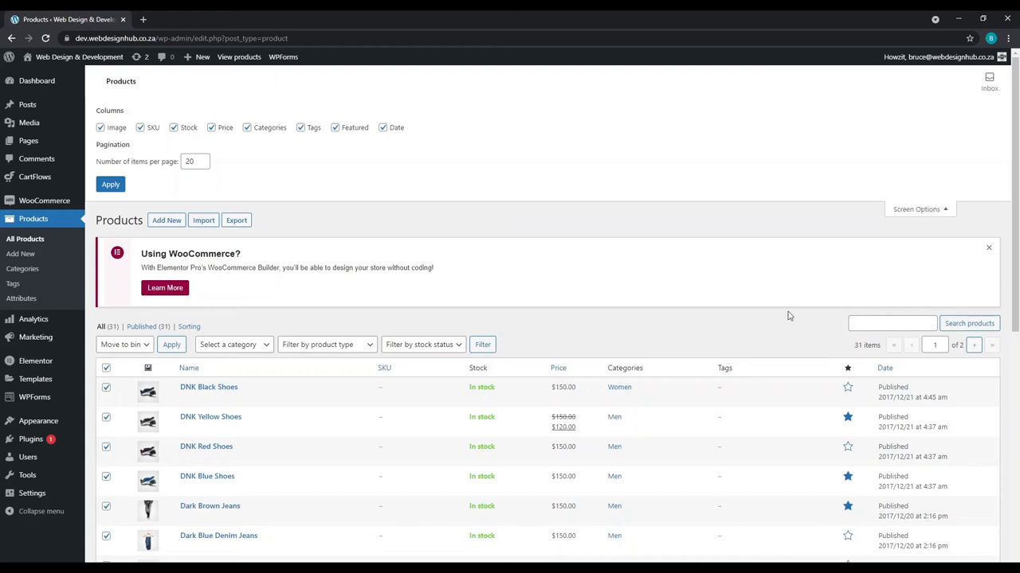
left_click(191, 160)
type("31")
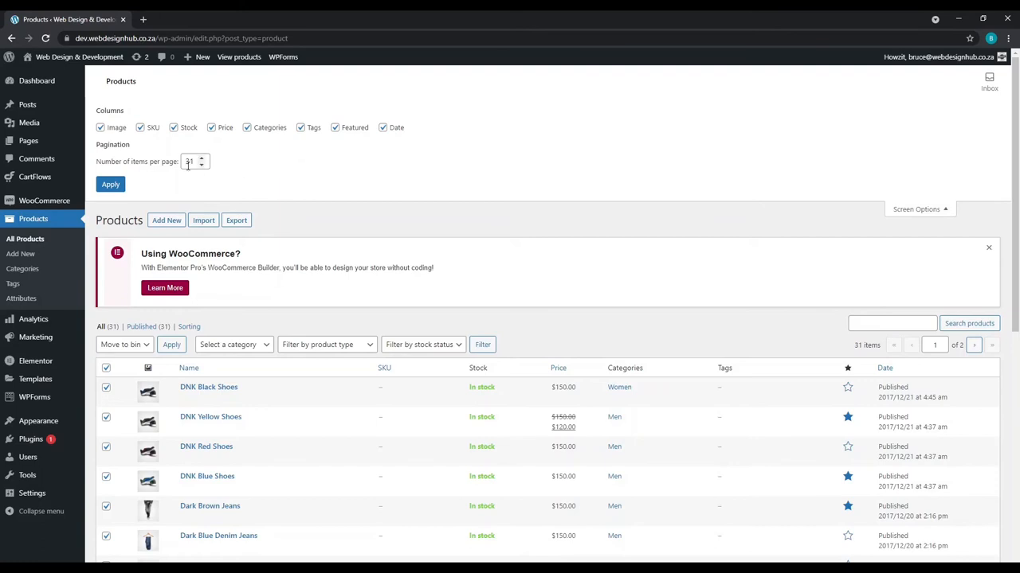
left_click(111, 185)
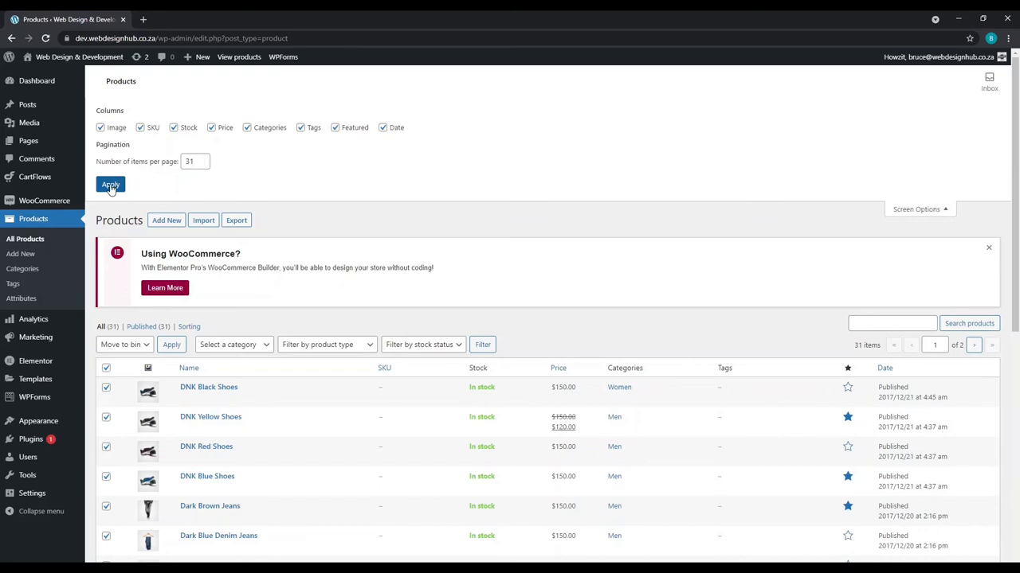
left_click(110, 184)
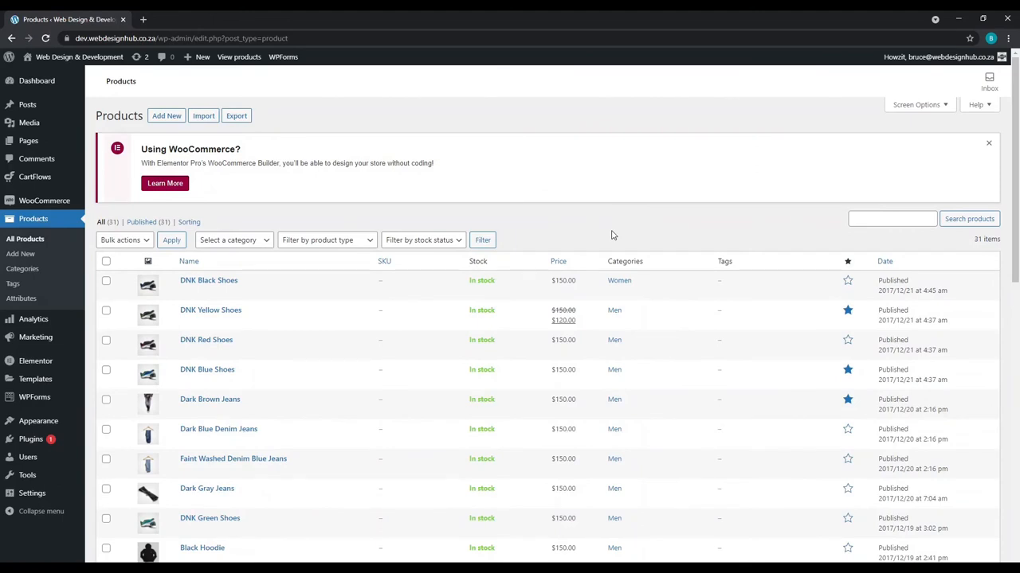
Step: Untick the Tags, Stock and Image columns in Screen Options
left_click(916, 105)
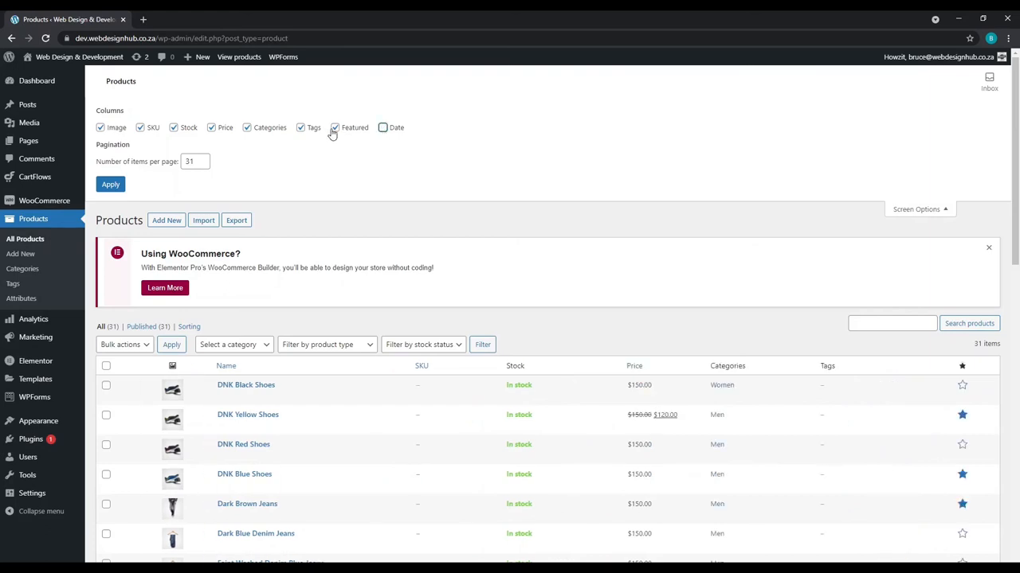
left_click(335, 127)
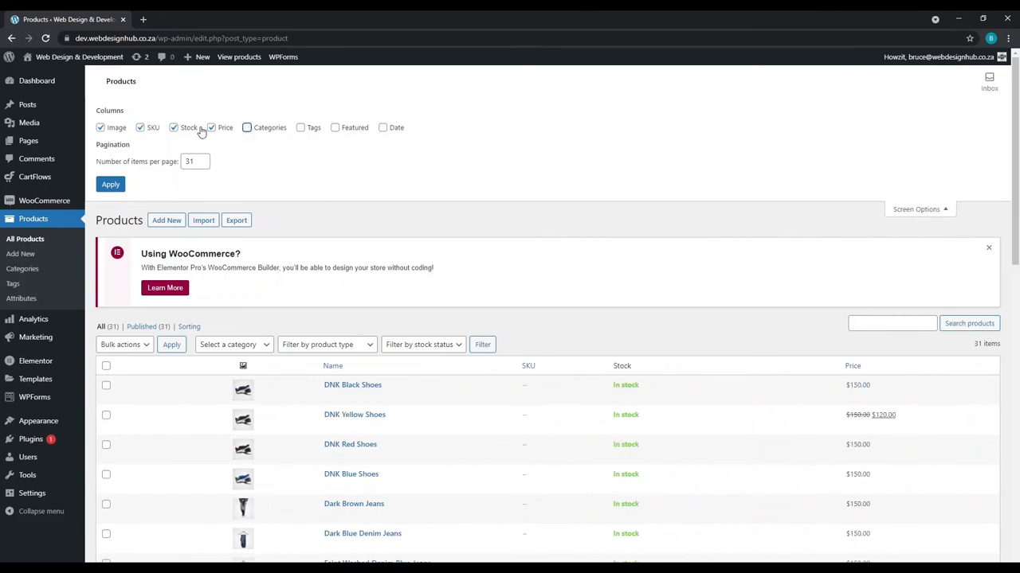
left_click(174, 127)
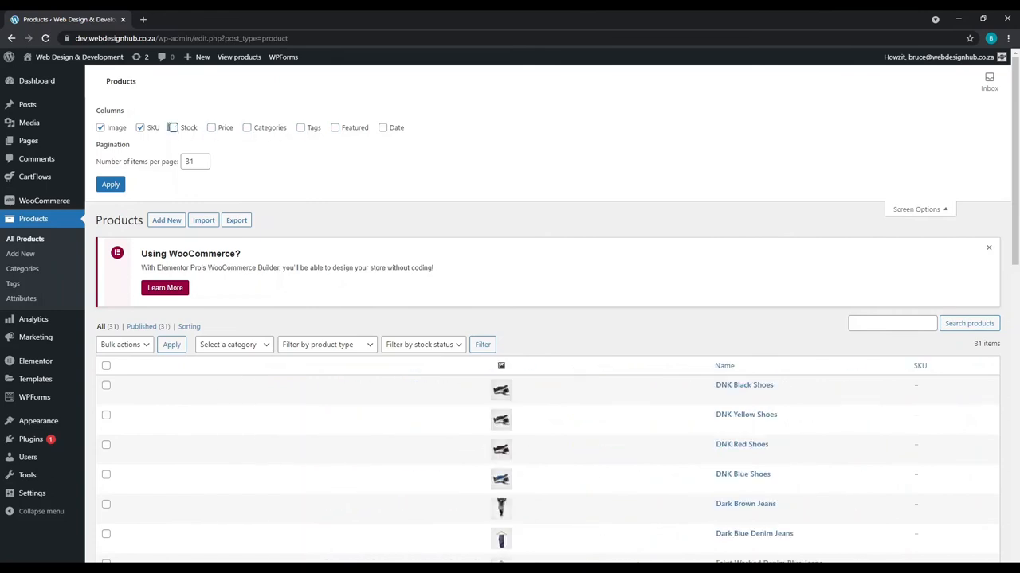
left_click(100, 128)
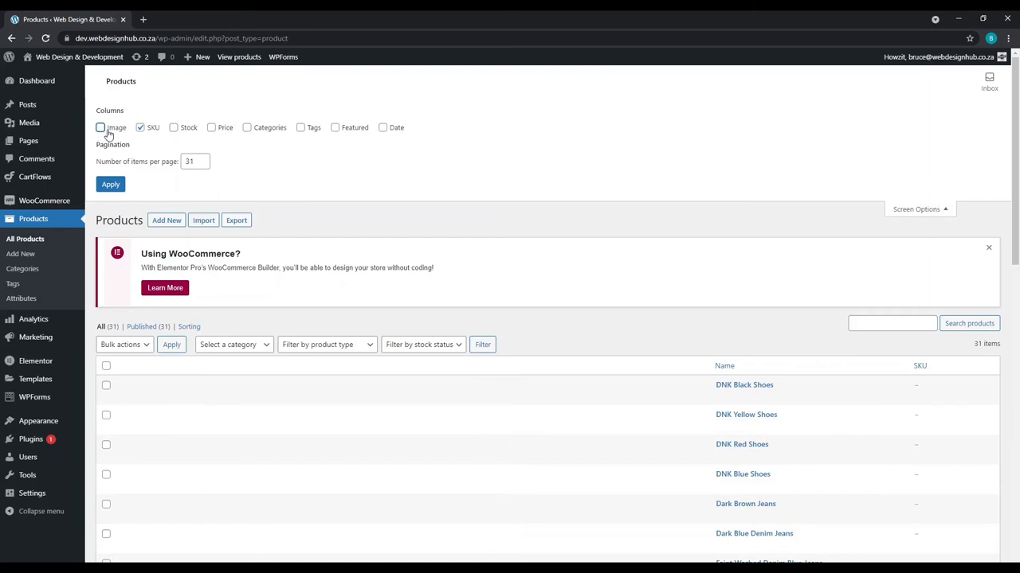
mouse_move(525, 176)
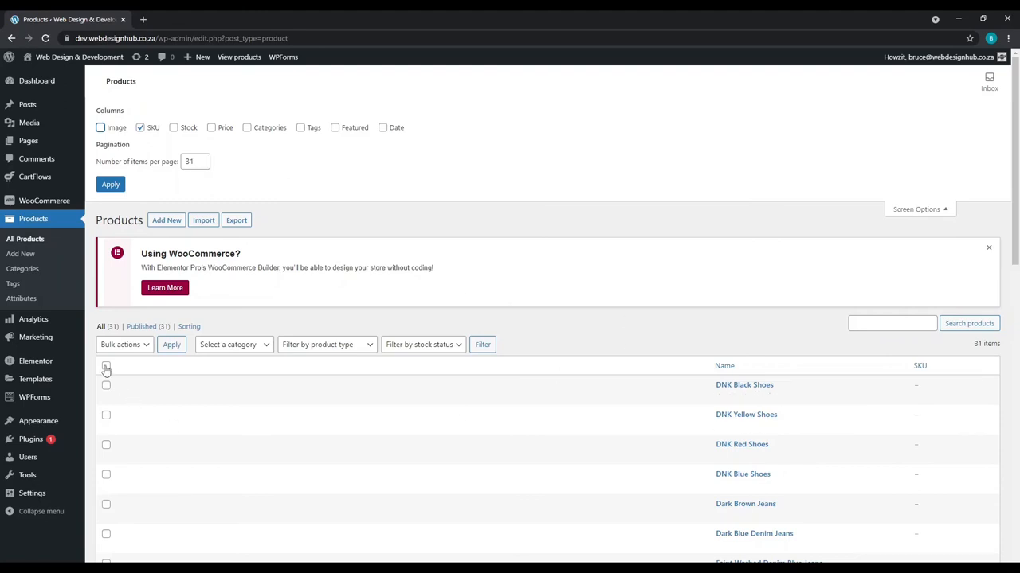
Step: Apply the Move to bin bulk action to all 31 selected products
left_click(124, 344)
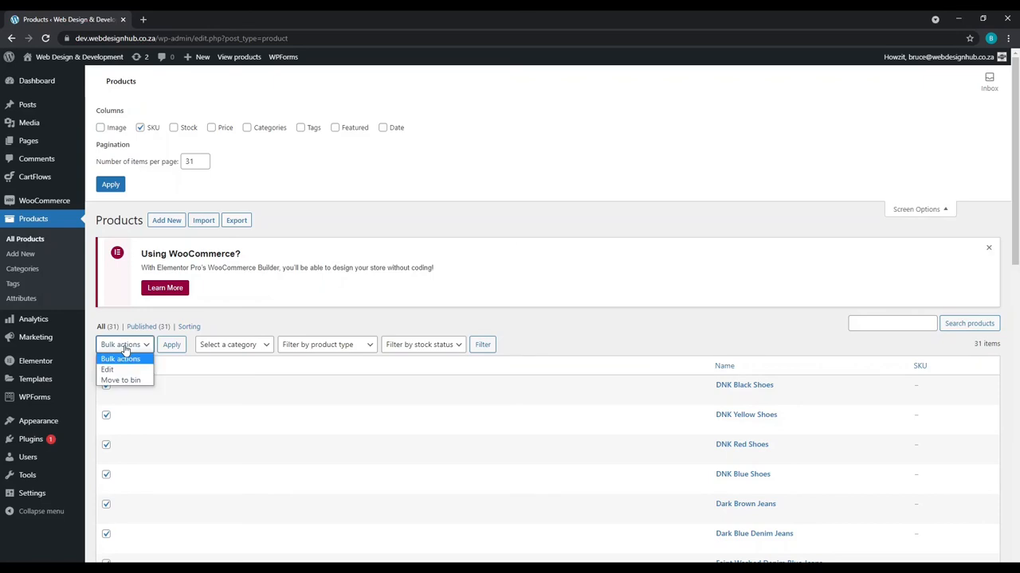
left_click(121, 379)
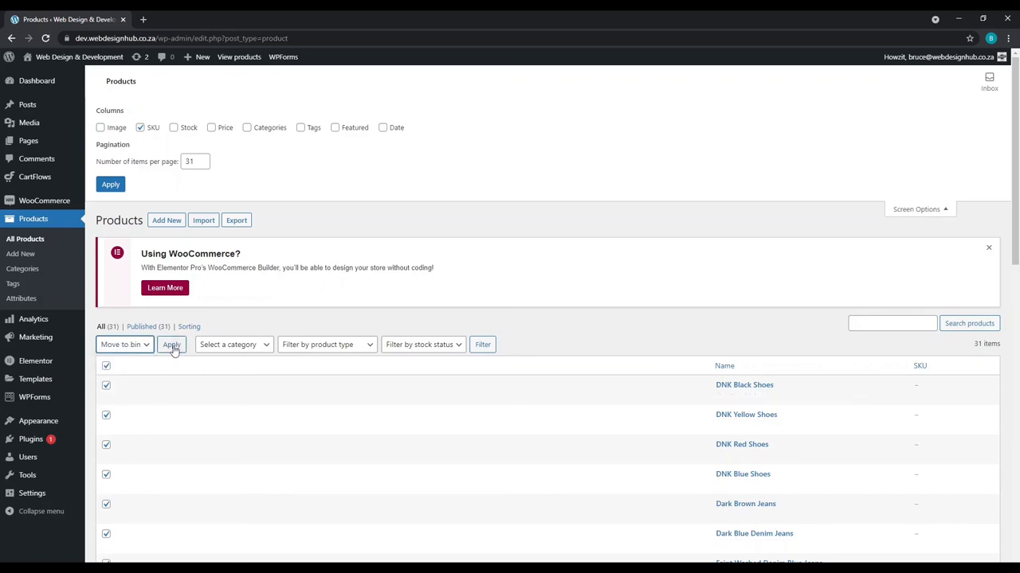
left_click(172, 344)
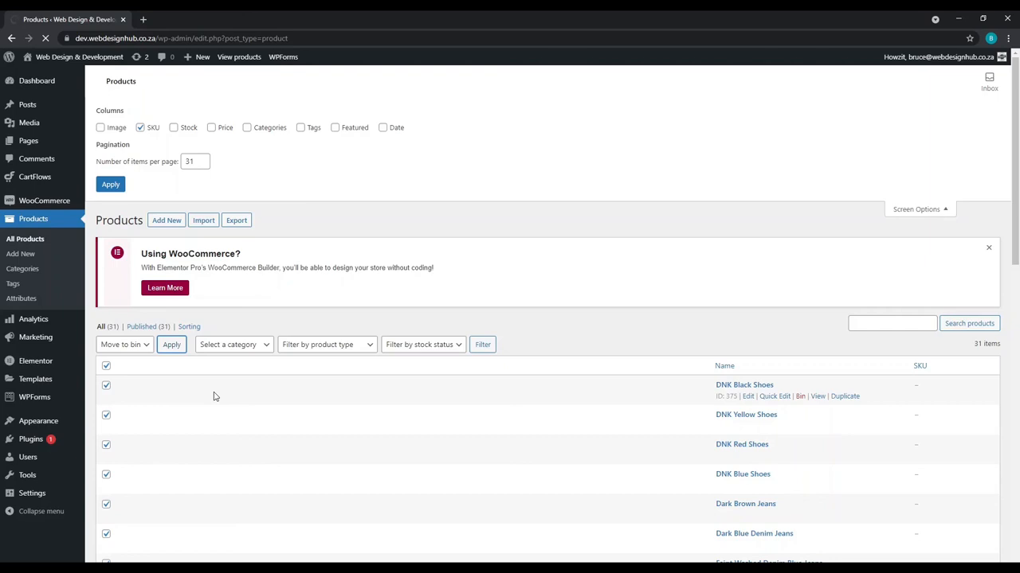
left_click(172, 344)
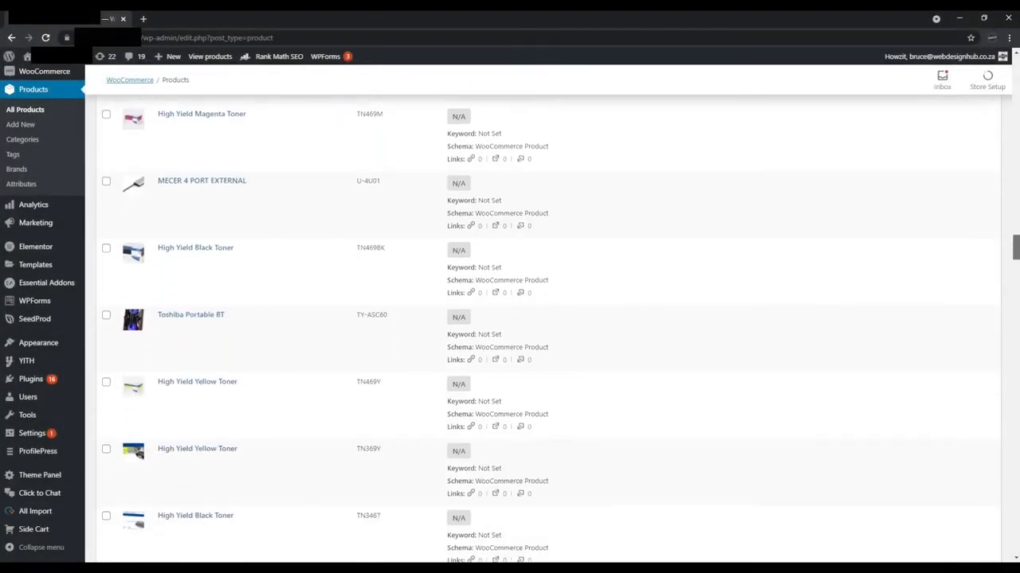
Step: Scroll through the large toner and accessory product list to review it
scroll("down", 3)
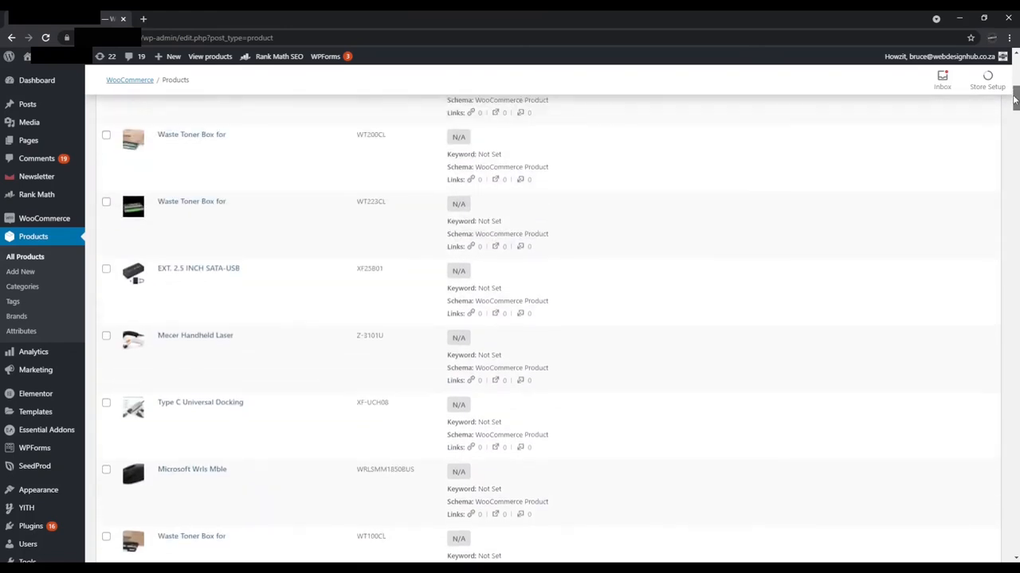
scroll("up", 3)
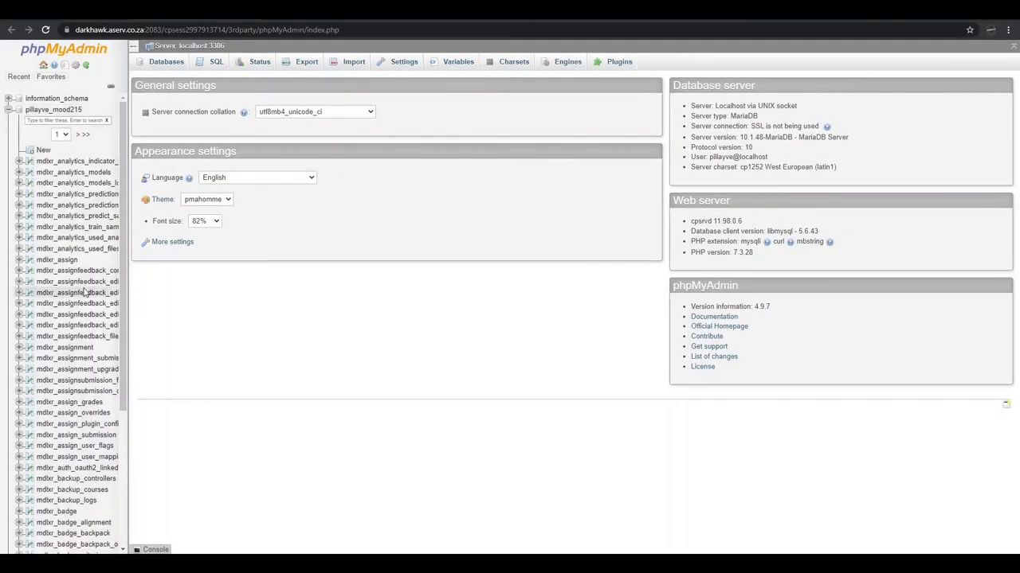
scroll("down", 3)
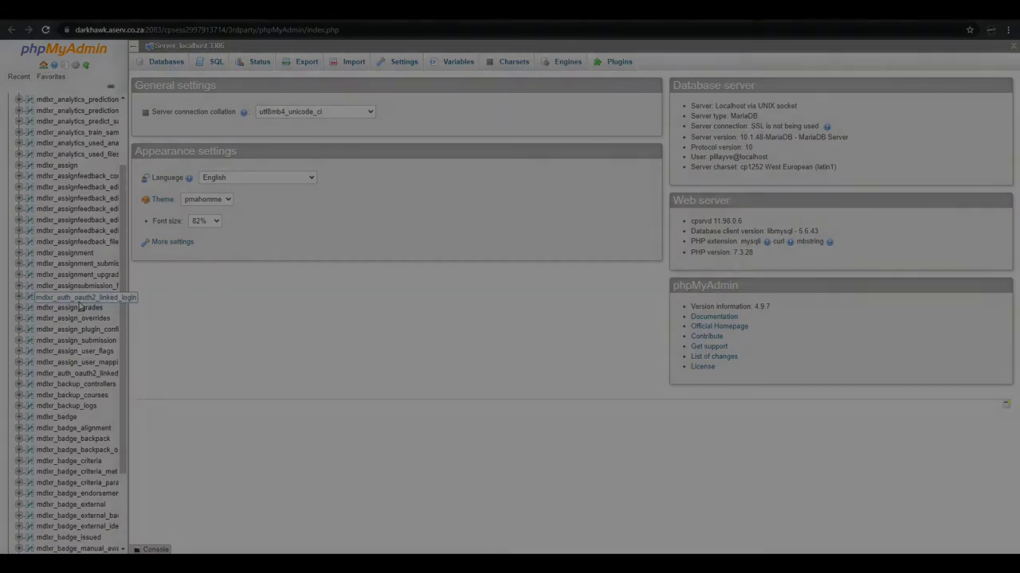